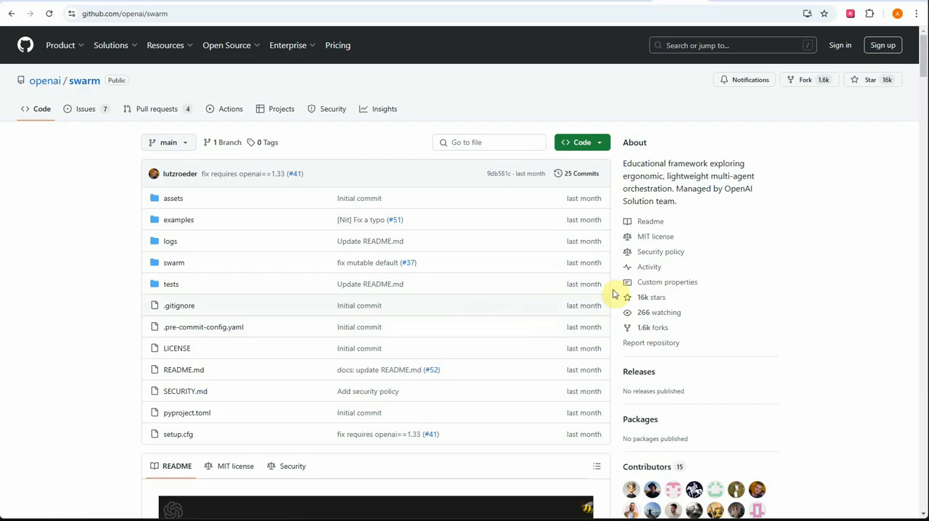
Step: Navigate the swarm repo into the swarm package folder and open core.py
scroll(down, 3)
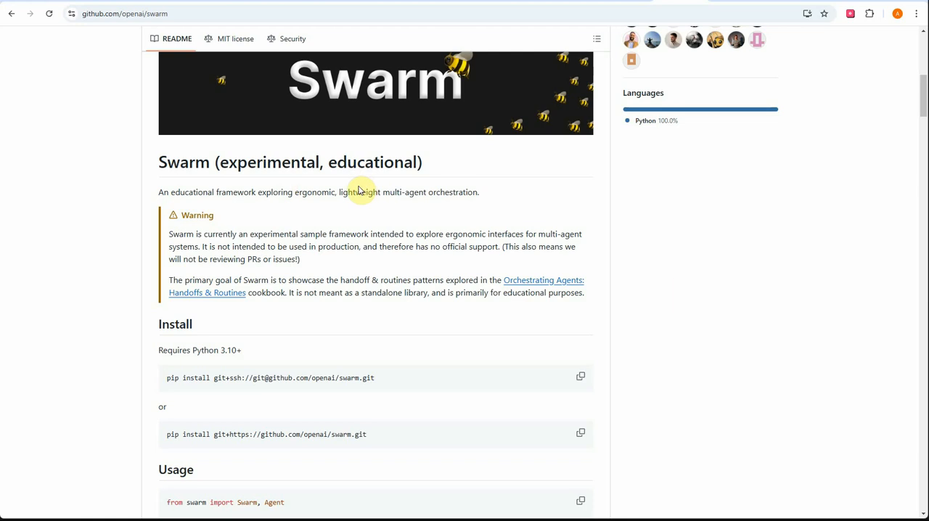
scroll(down, 3)
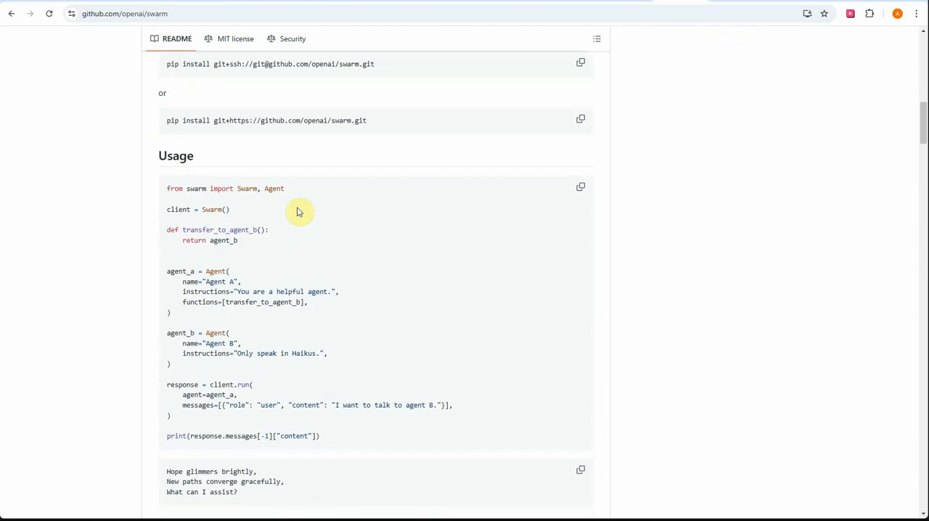
scroll(down, 3)
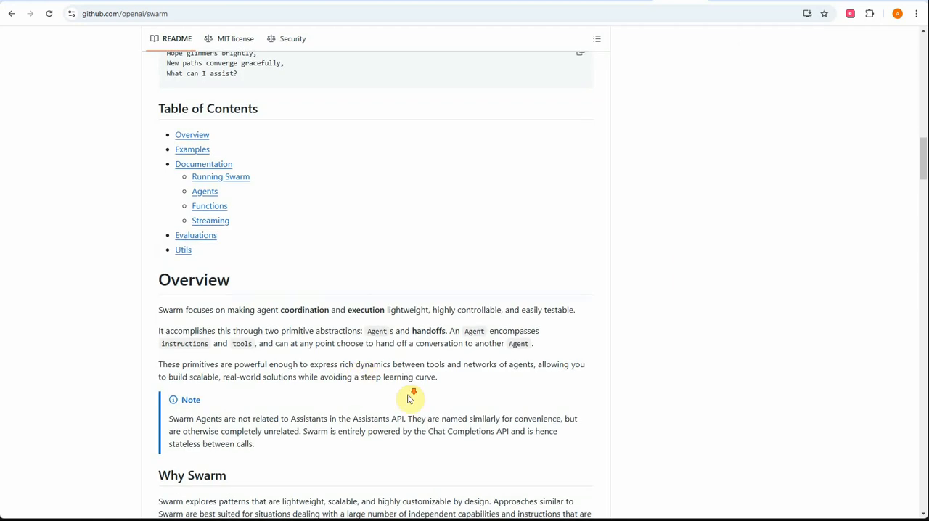
scroll(down, 3)
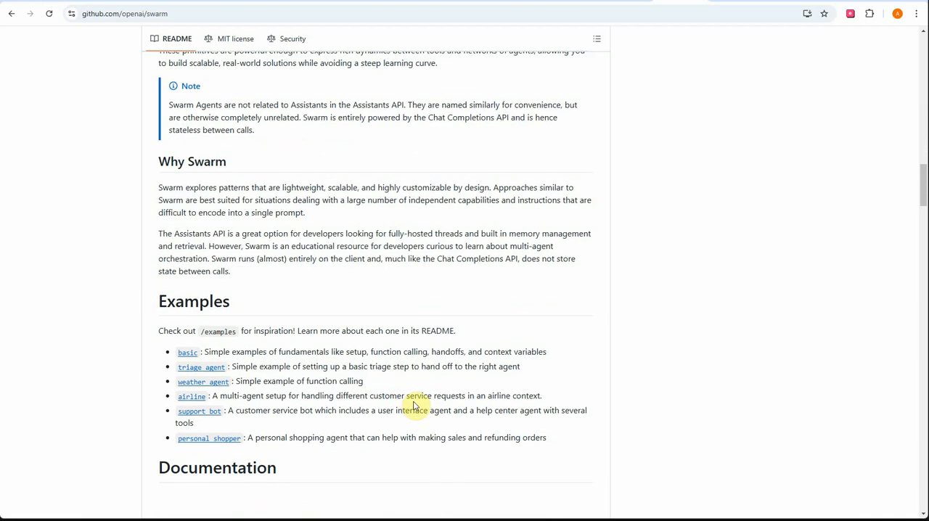
scroll(down, 3)
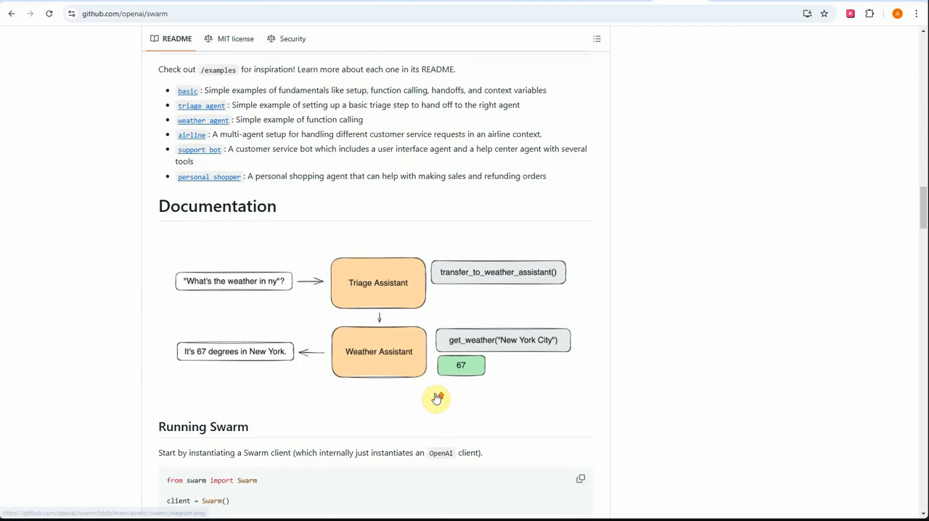
scroll(down, 3)
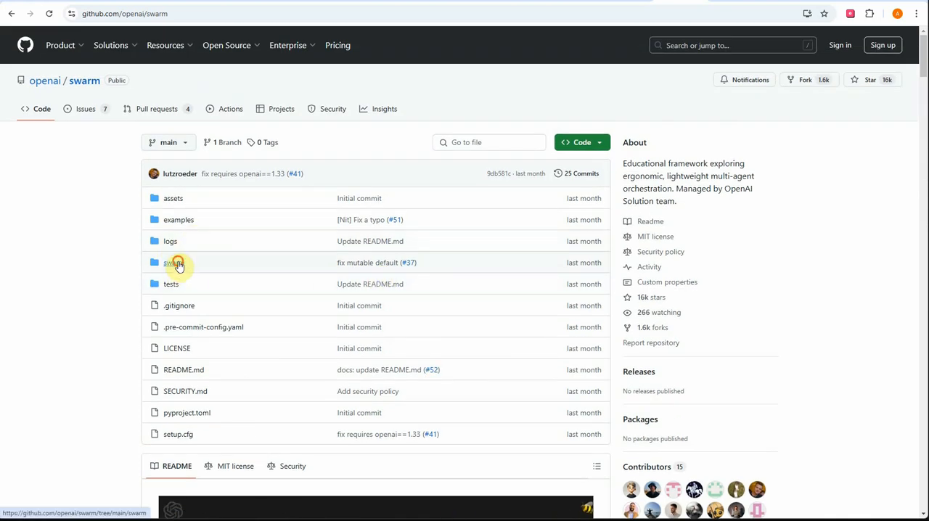
click(174, 262)
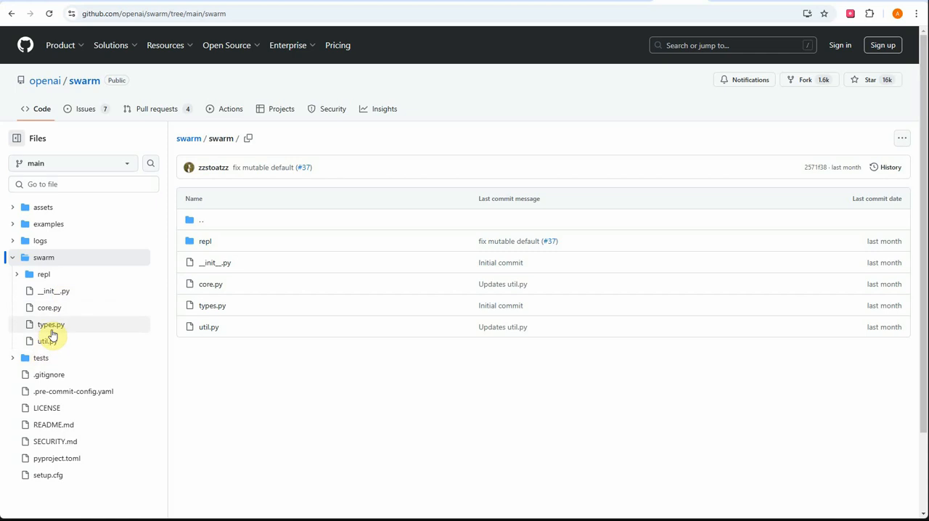
click(50, 308)
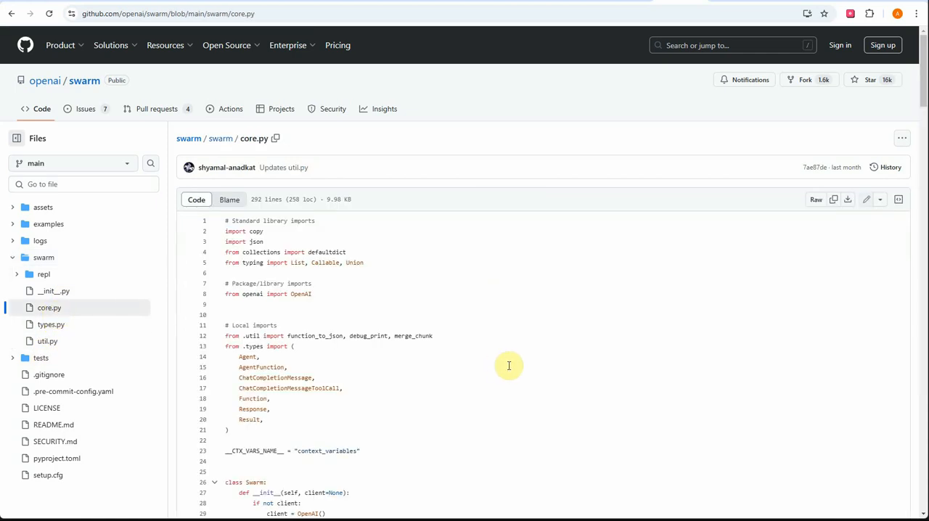
scroll(down, 3)
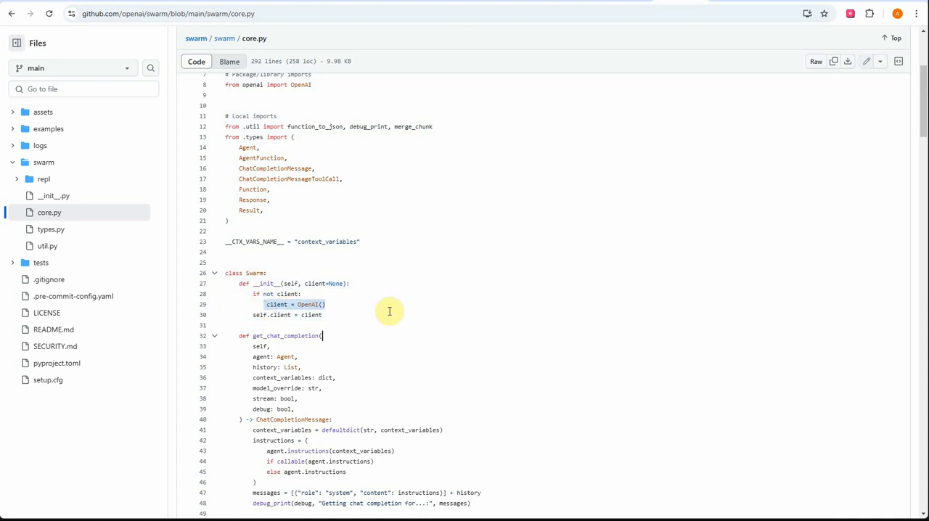
Step: Look up every reference to client and OpenAI in the Swarm class constructor
click(276, 304)
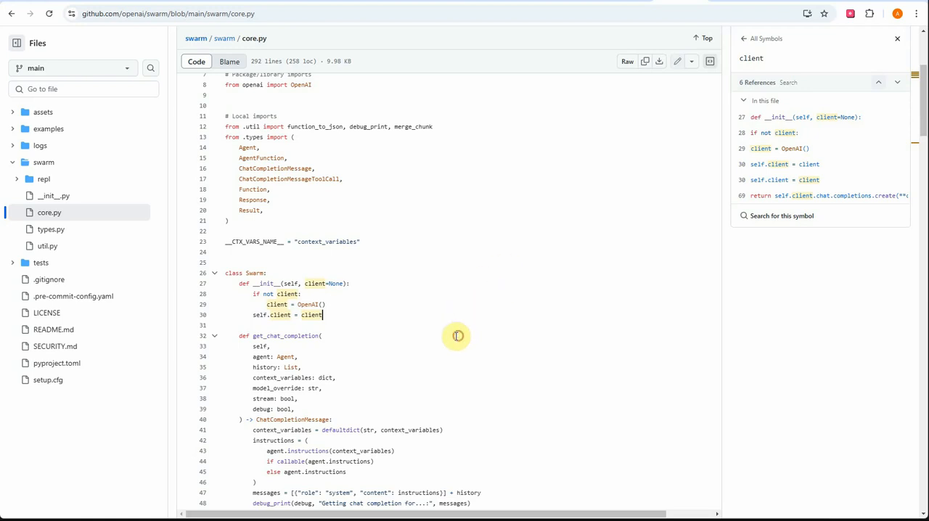
click(308, 303)
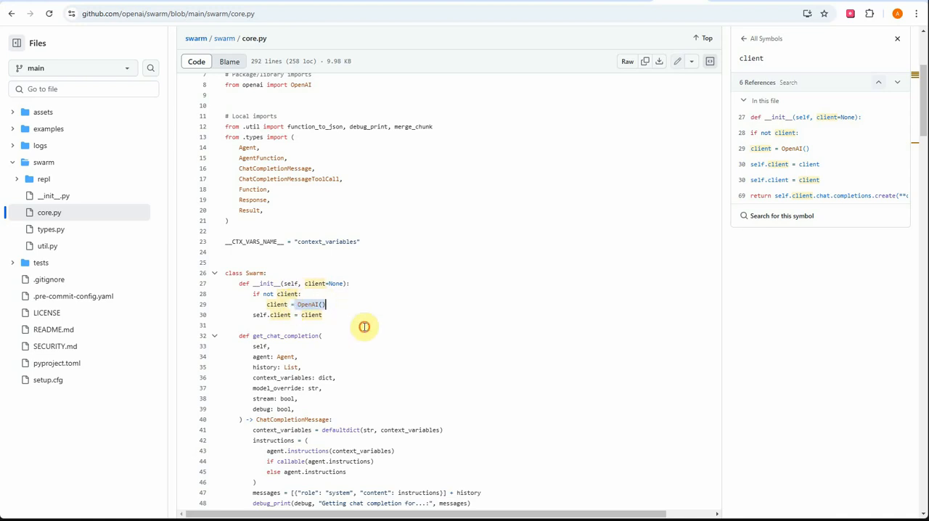
click(308, 304)
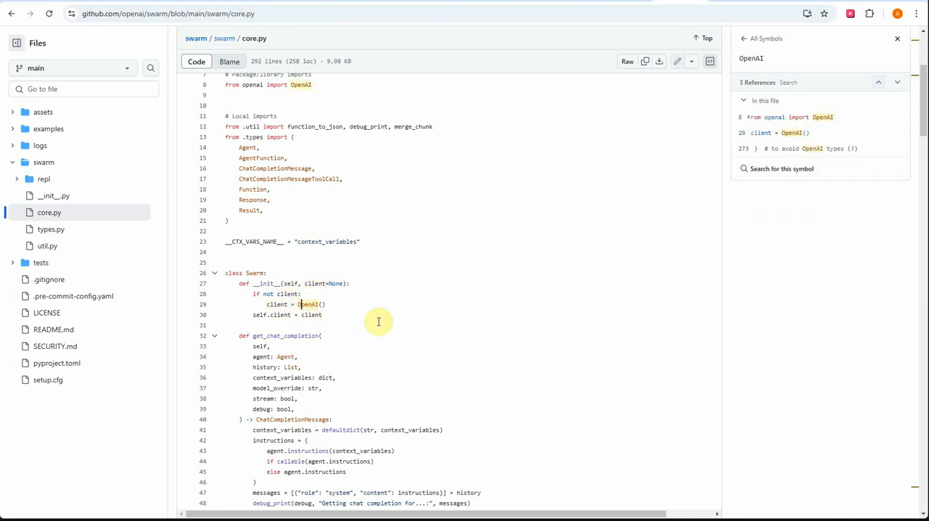
mouse_move(389, 313)
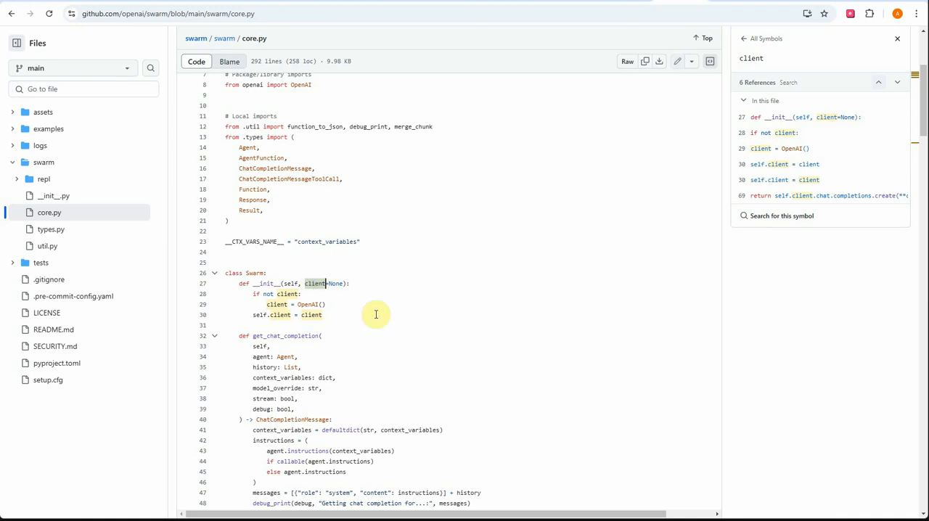
mouse_move(415, 320)
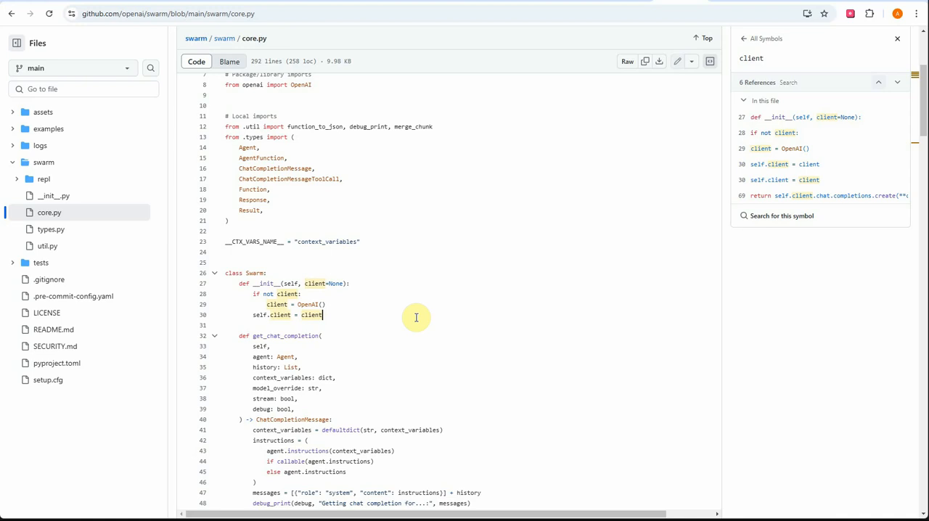
mouse_move(508, 302)
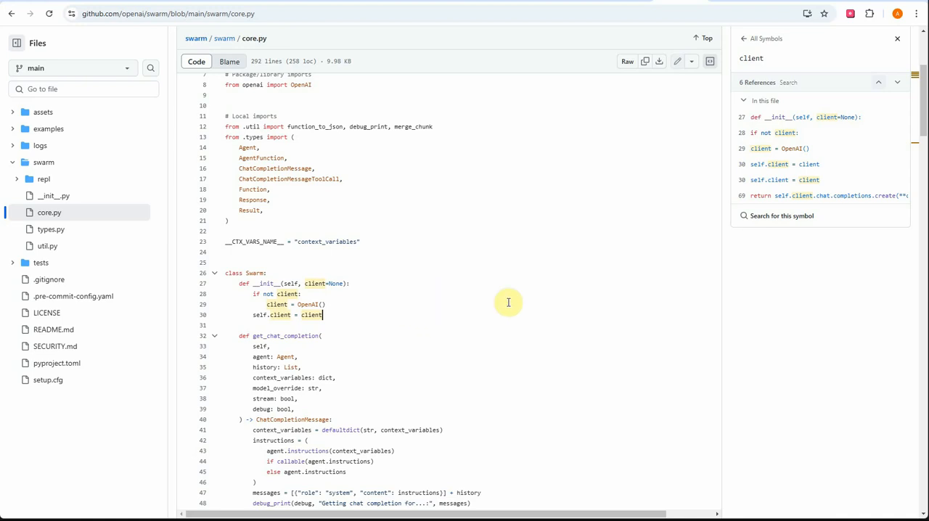
mouse_move(627, 368)
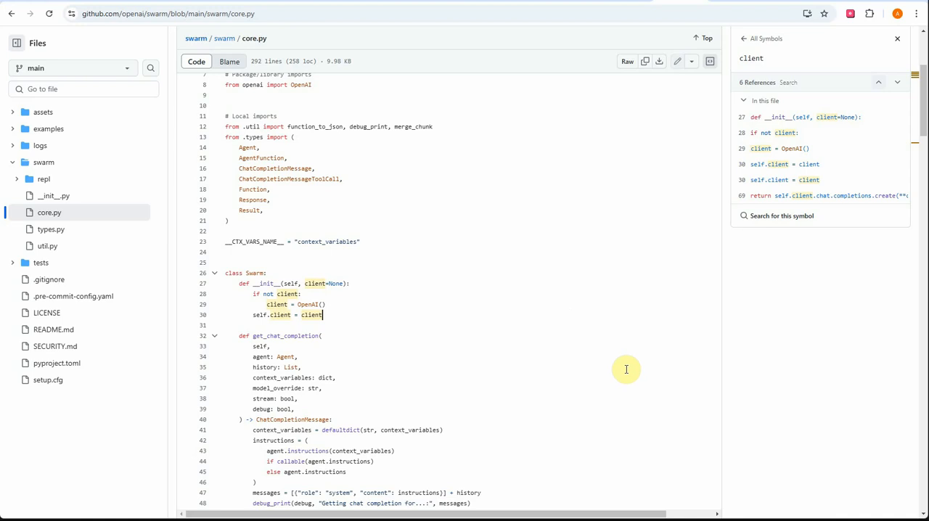
mouse_move(592, 352)
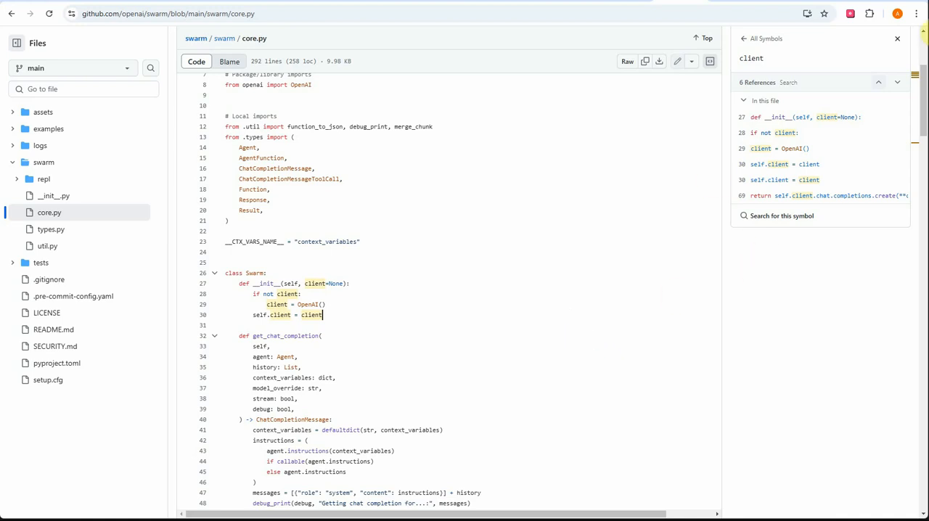
mouse_move(520, 103)
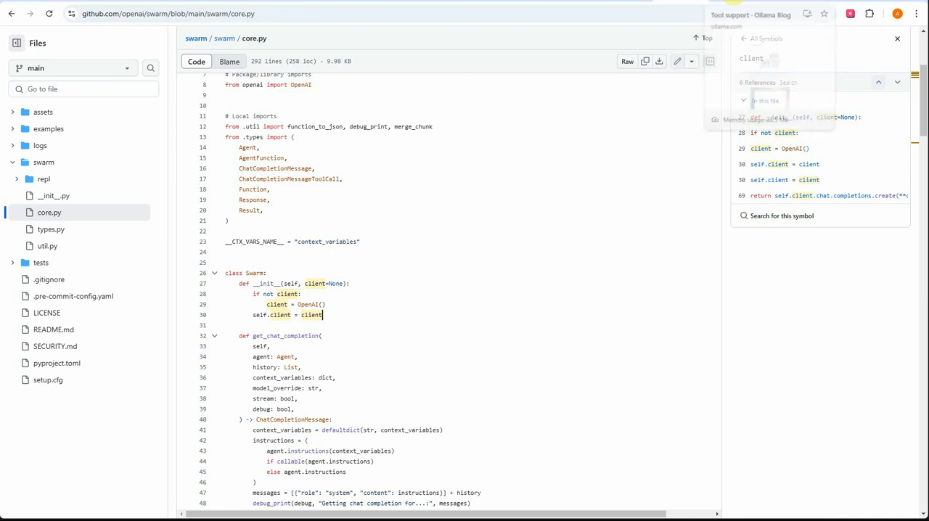
Step: Read the Ollama Tool support blog post down to its OpenAI compatibility section
click(751, 15)
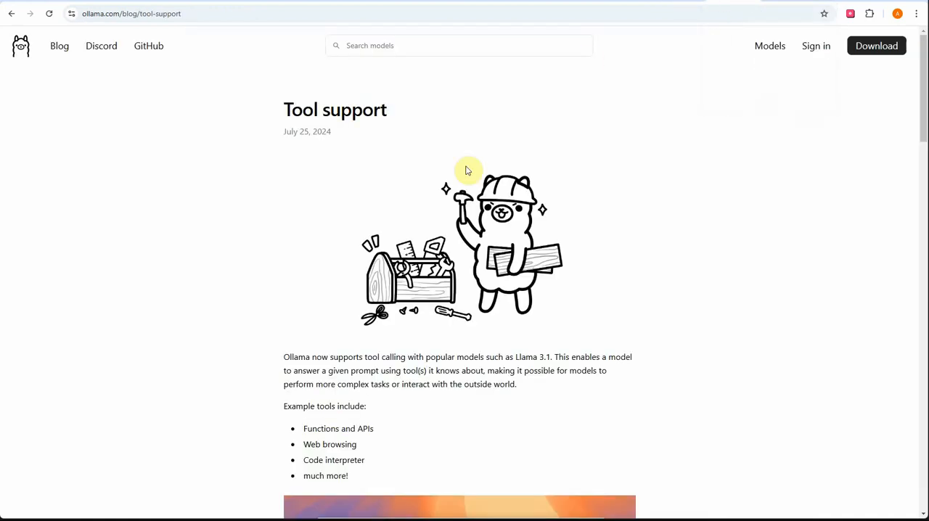
mouse_move(345, 139)
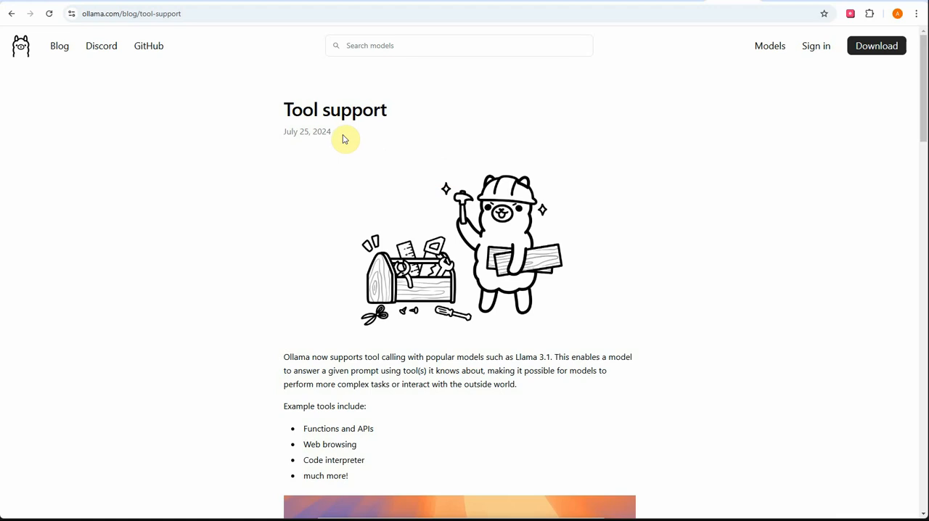
mouse_move(314, 145)
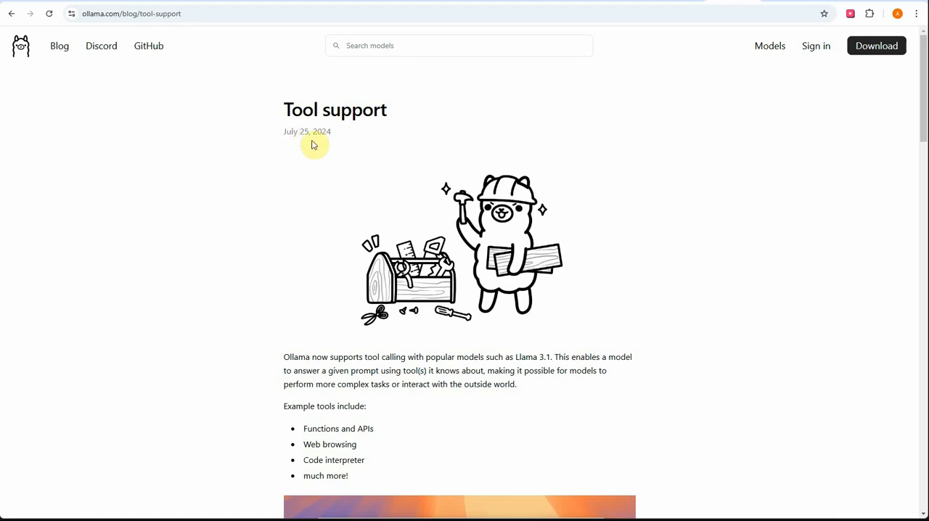
double_click(341, 111)
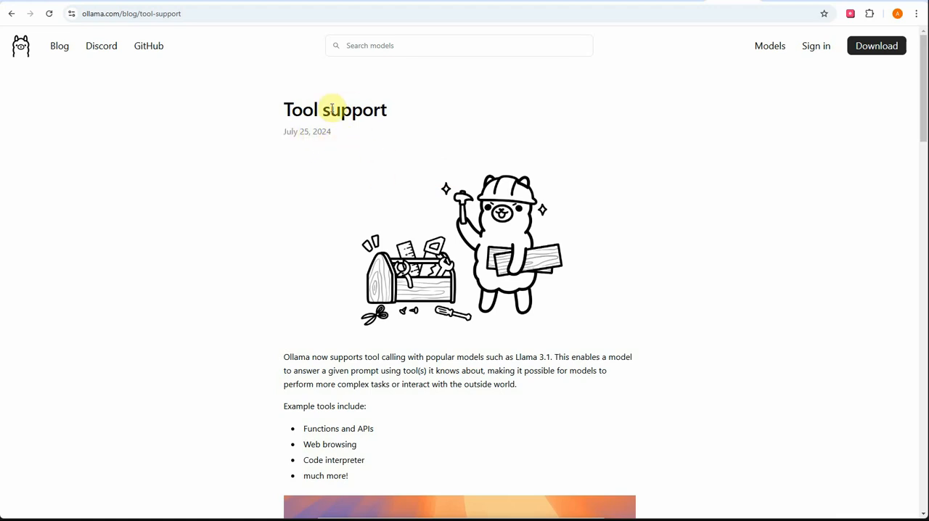
scroll(down, 3)
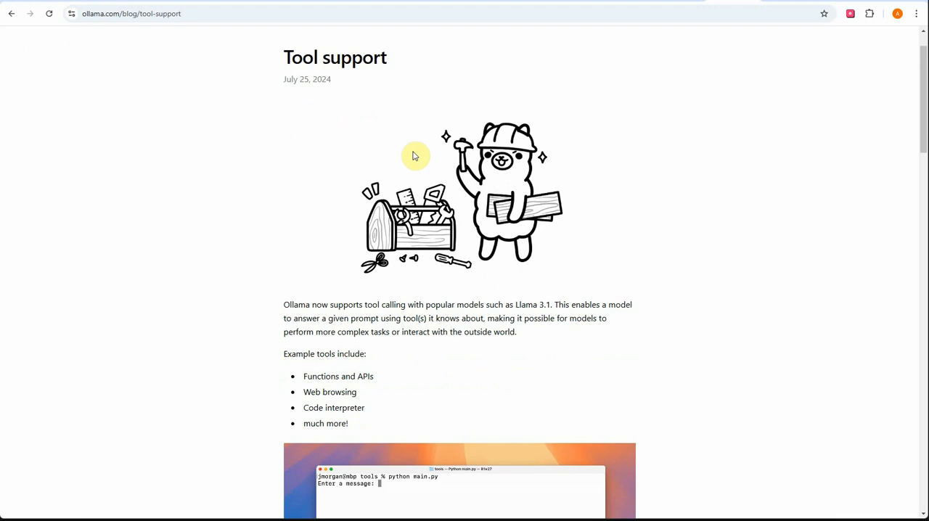
scroll(down, 3)
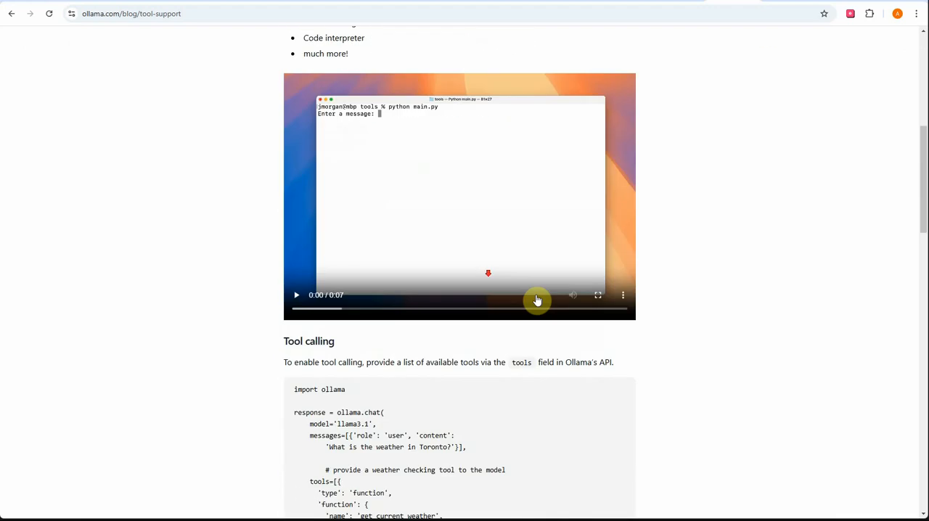
scroll(down, 3)
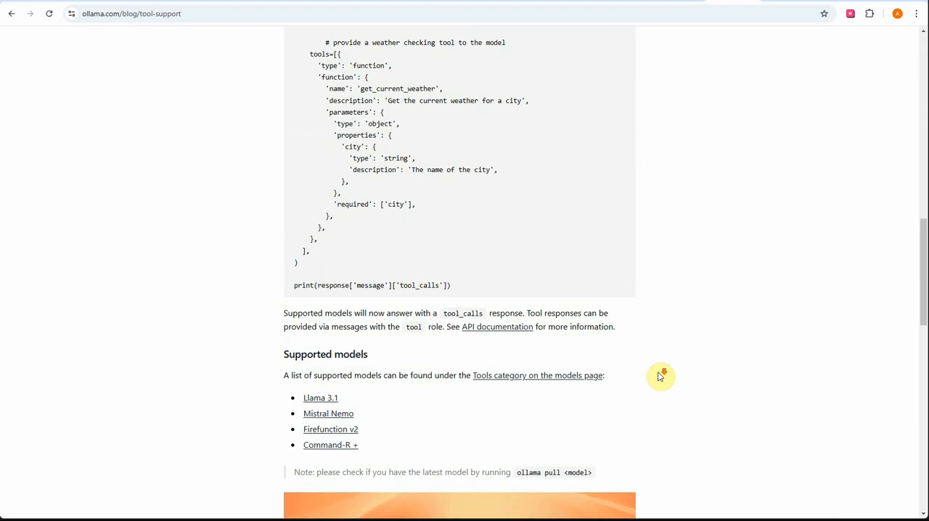
scroll(down, 3)
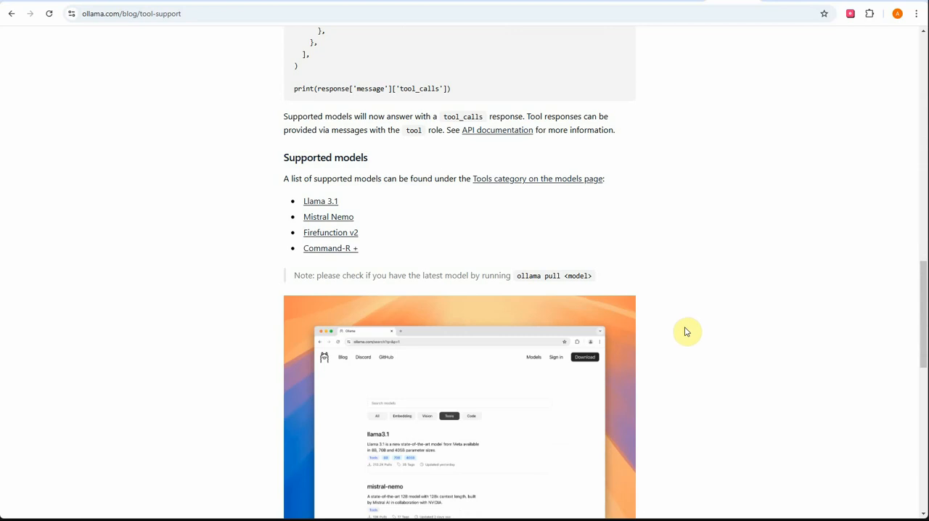
mouse_move(661, 304)
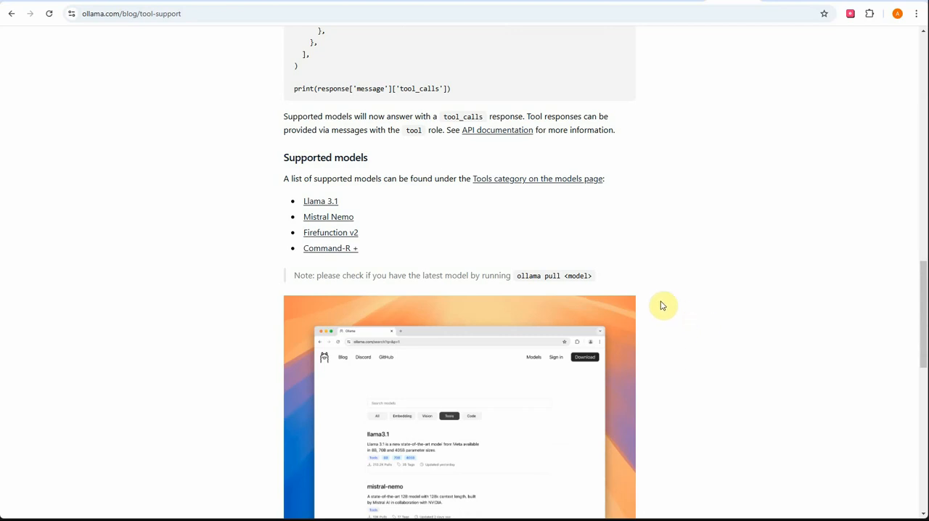
scroll(down, 3)
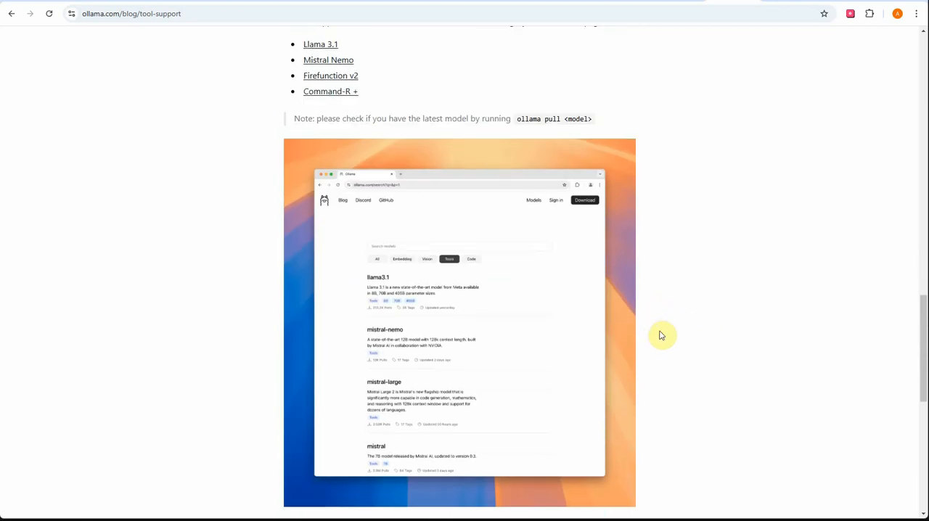
scroll(down, 3)
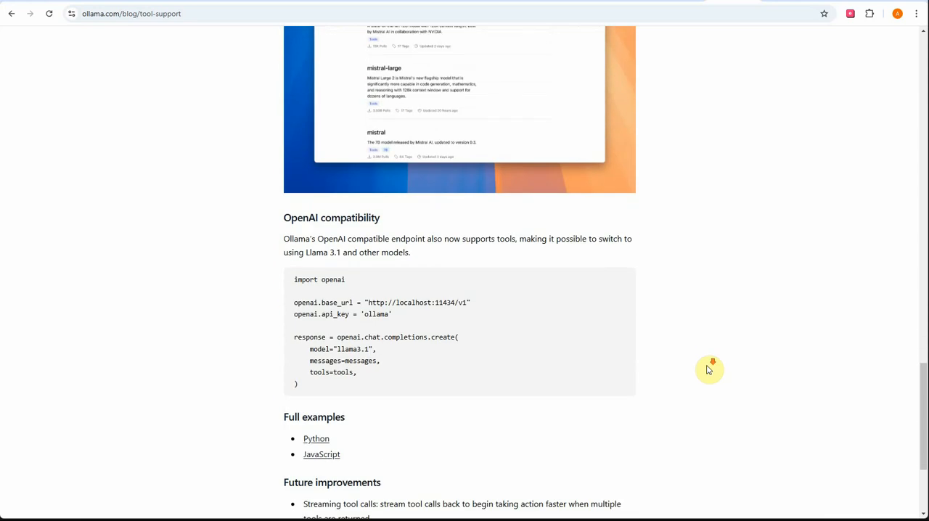
scroll(down, 3)
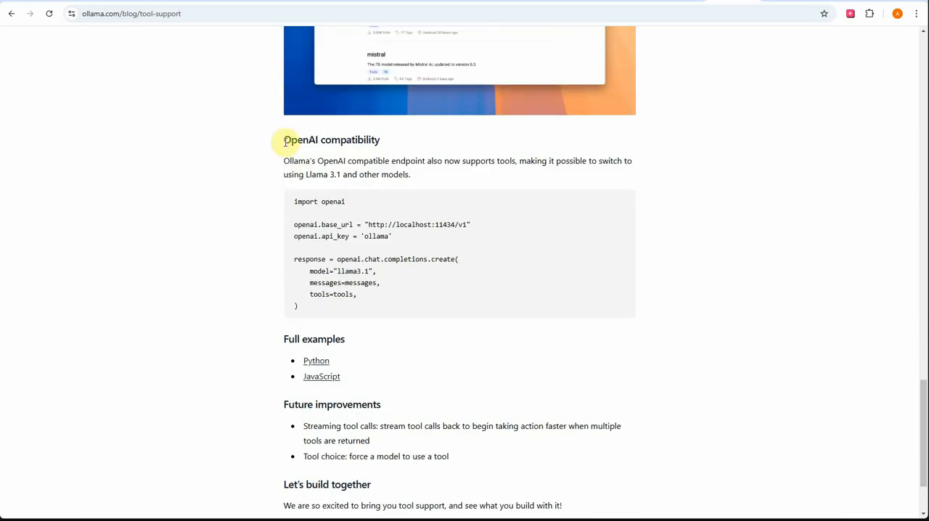
mouse_move(514, 307)
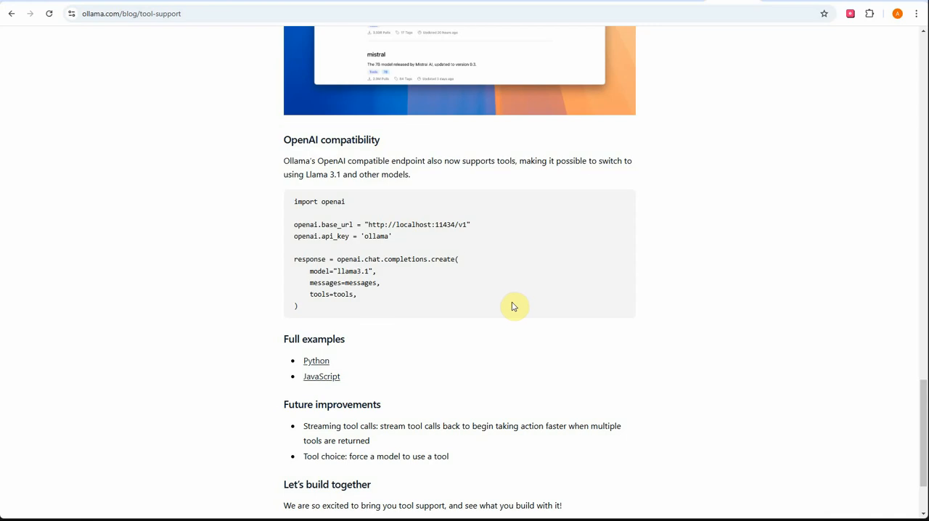
drag(293, 200, 360, 283)
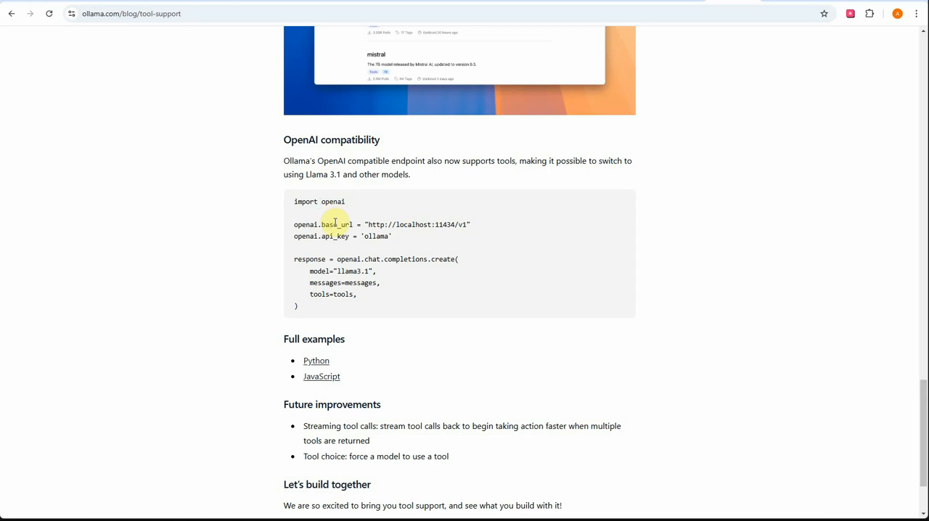
double_click(337, 223)
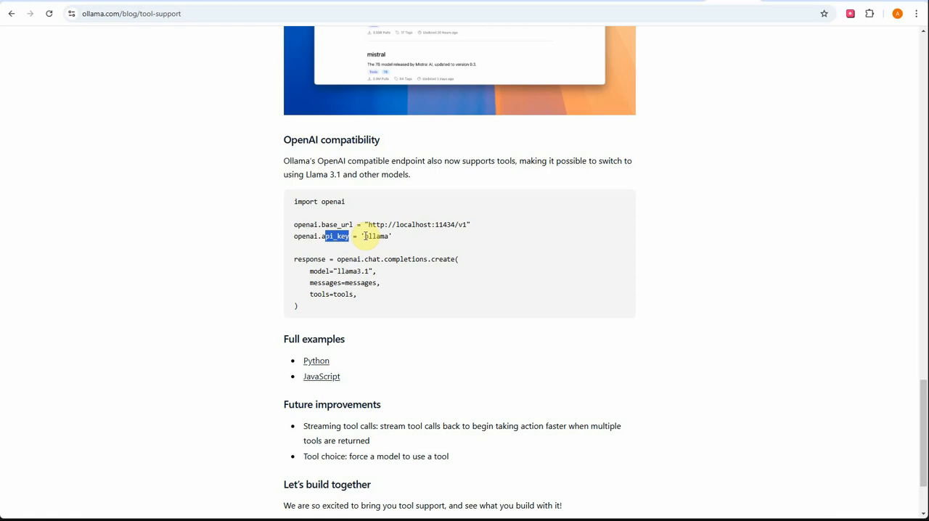
mouse_move(395, 245)
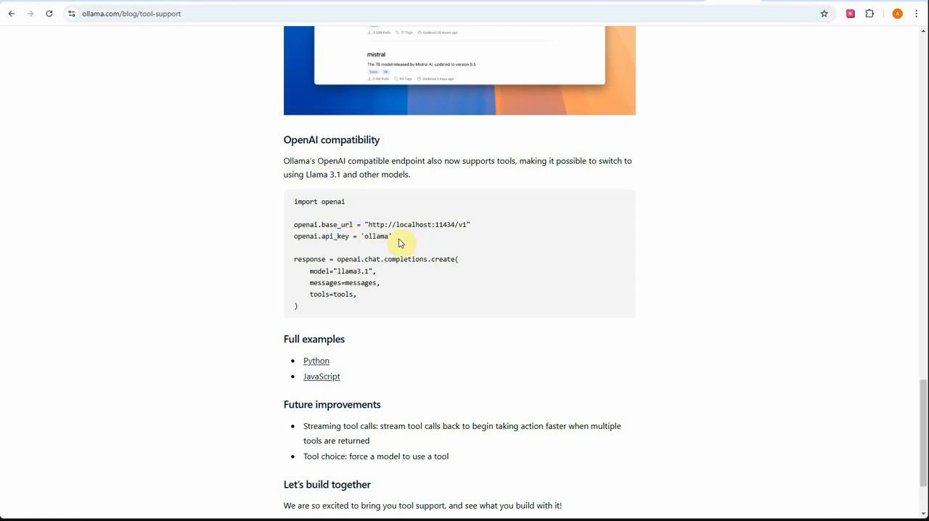
mouse_move(404, 281)
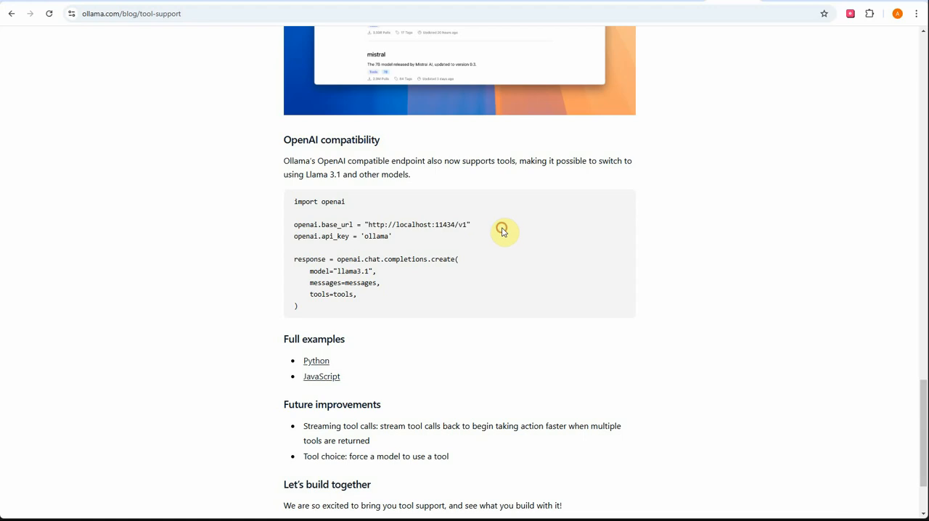
mouse_move(523, 232)
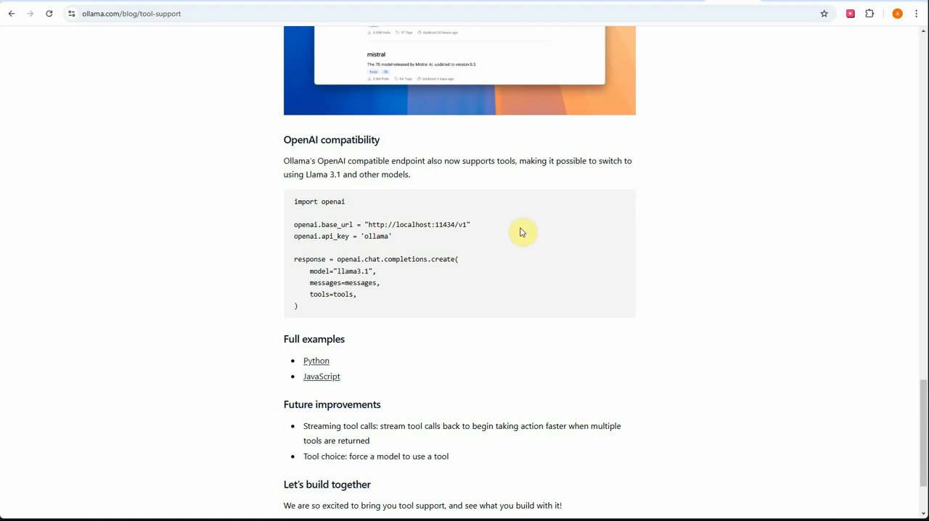
mouse_move(529, 231)
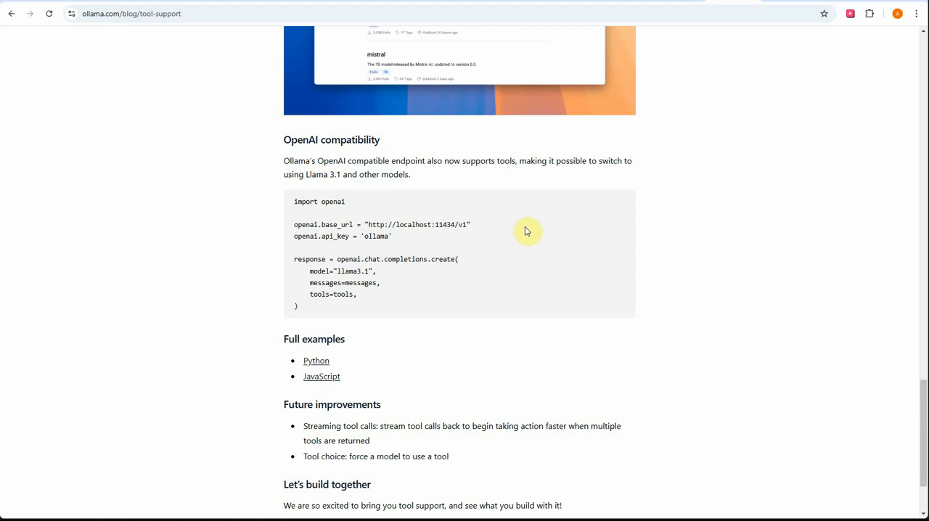
double_click(447, 224)
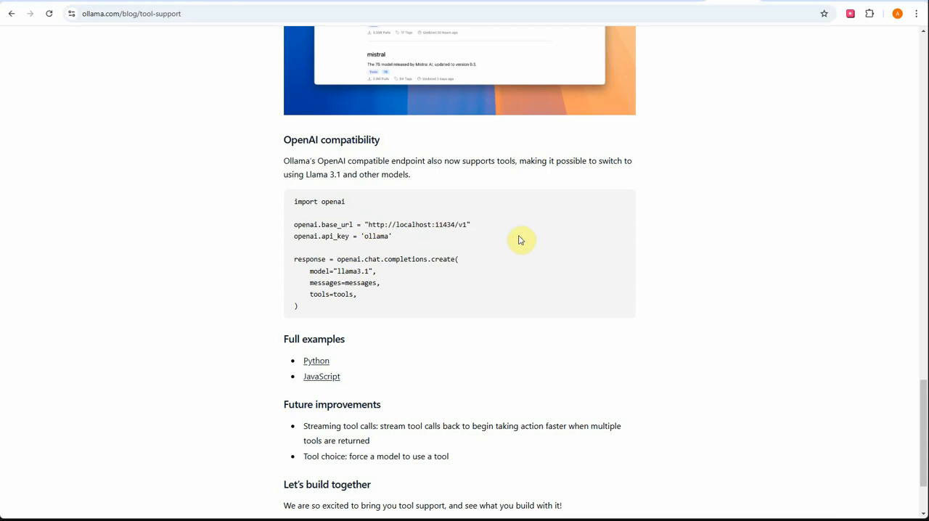
mouse_move(393, 285)
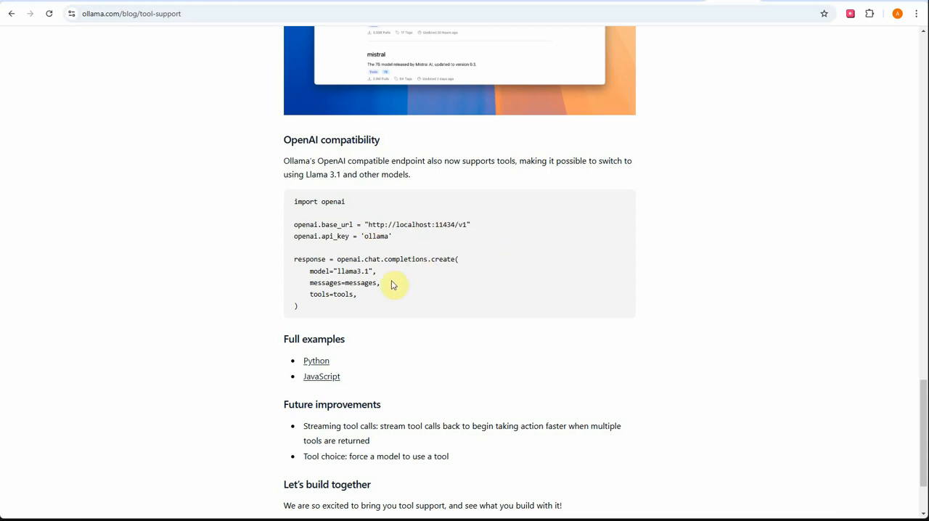
double_click(355, 270)
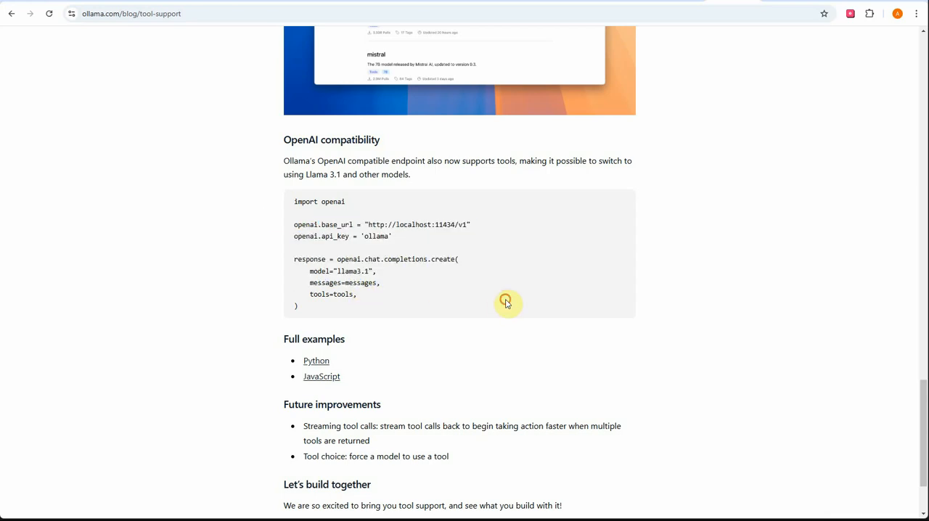
mouse_move(466, 289)
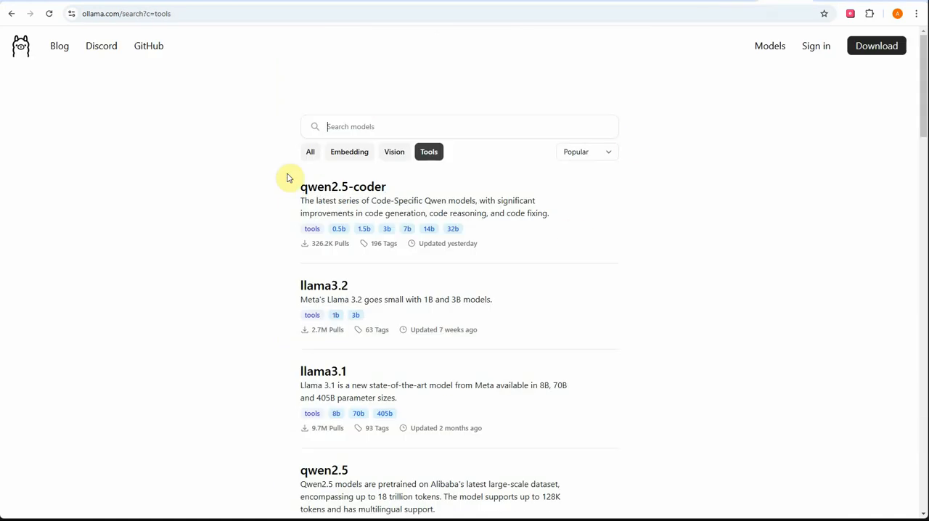
mouse_move(540, 160)
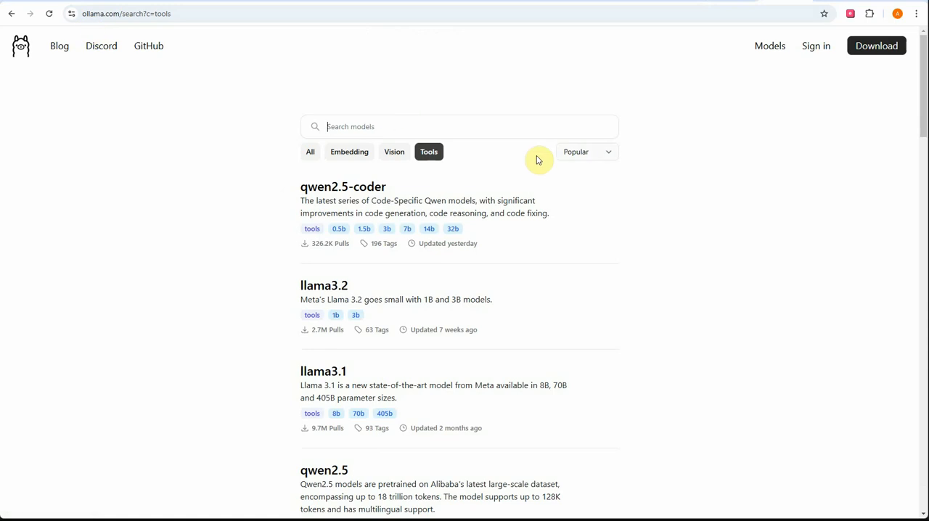
Step: Scroll the tool-capable model list showing qwen2.5-coder, llama3.2, llama3.1, qwen2.5 and nemotron-mini
scroll(down, 3)
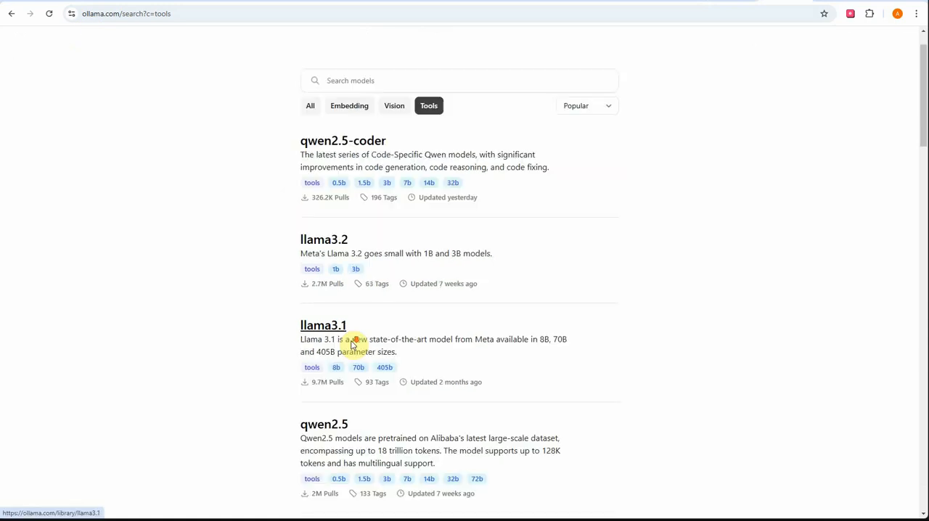
scroll(down, 3)
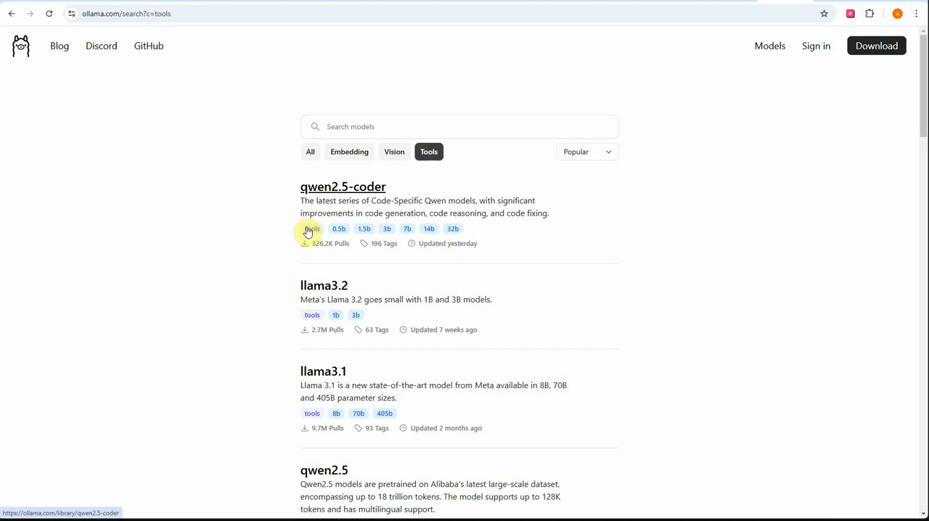
mouse_move(820, 293)
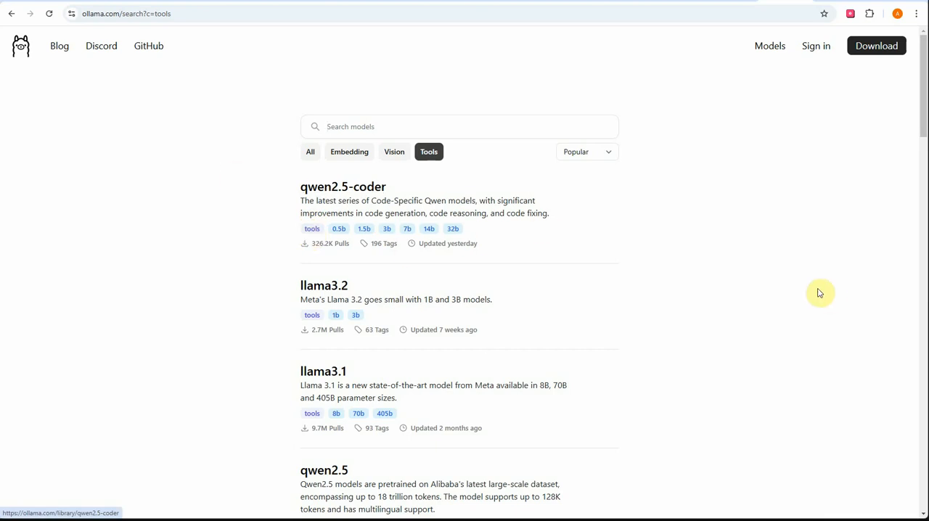
mouse_move(702, 309)
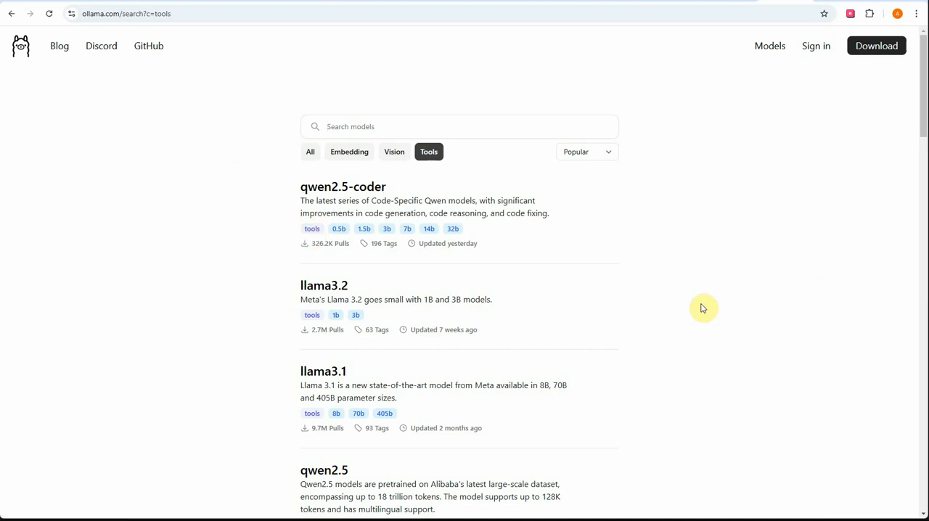
mouse_move(710, 293)
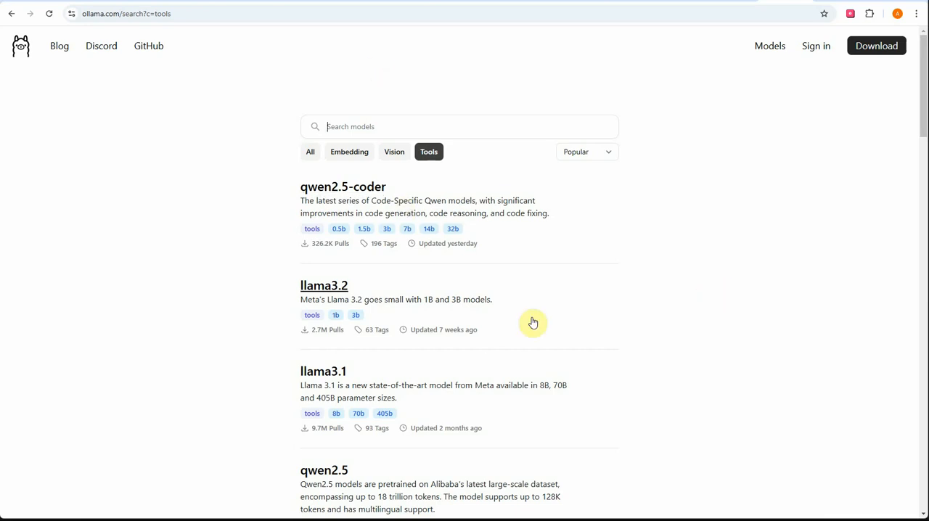
scroll(down, 3)
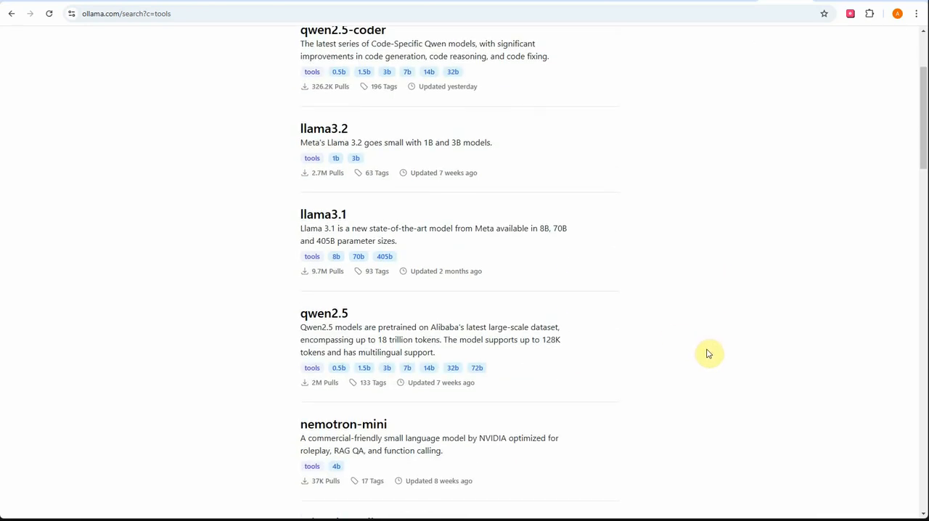
mouse_move(518, 230)
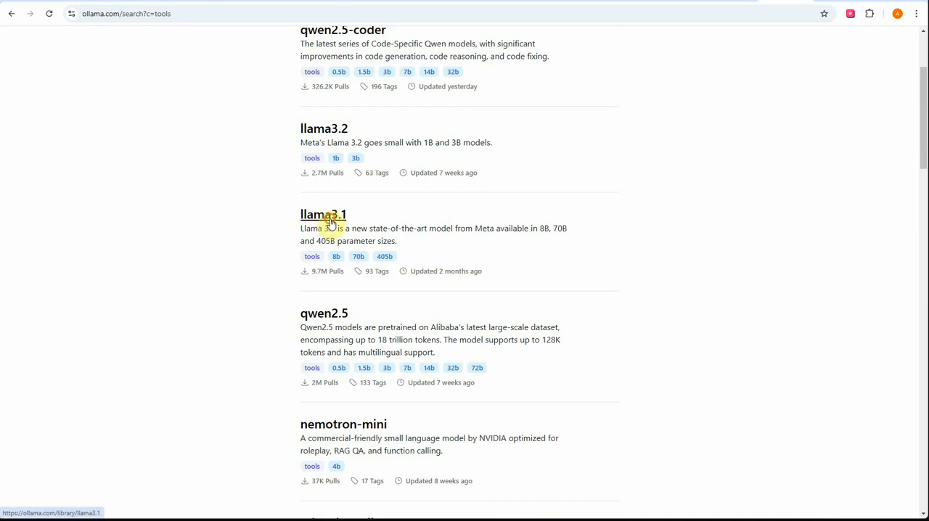
Step: Open the llama3.1 model page and look over its 8b, 70b and 405b size variants
click(322, 214)
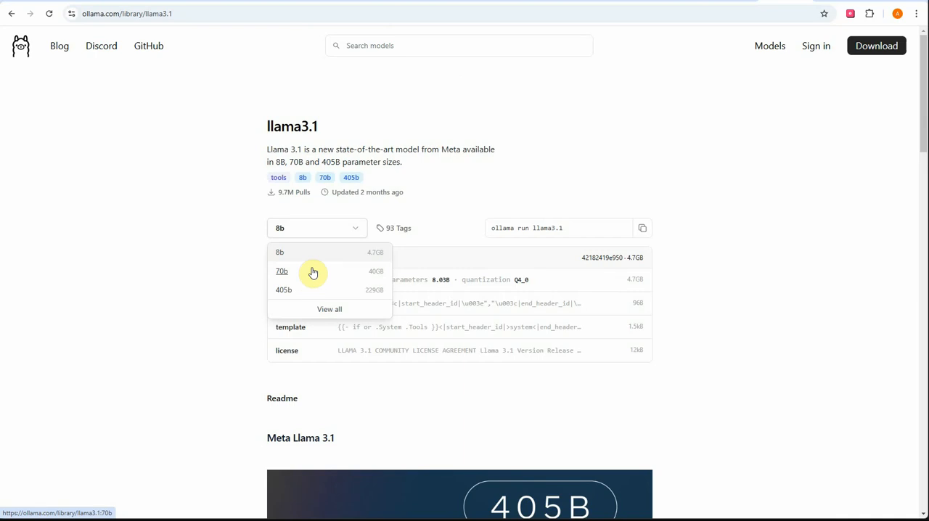
mouse_move(314, 279)
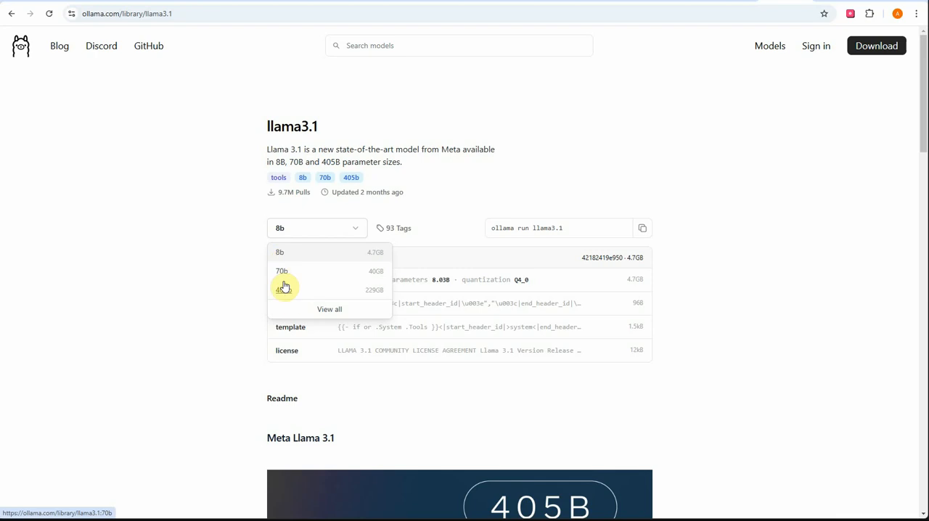
mouse_move(341, 293)
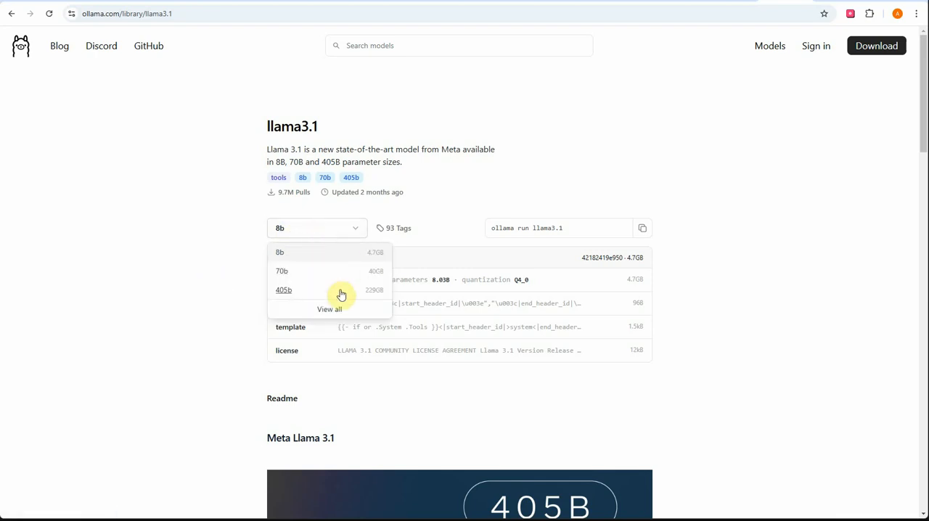
mouse_move(383, 294)
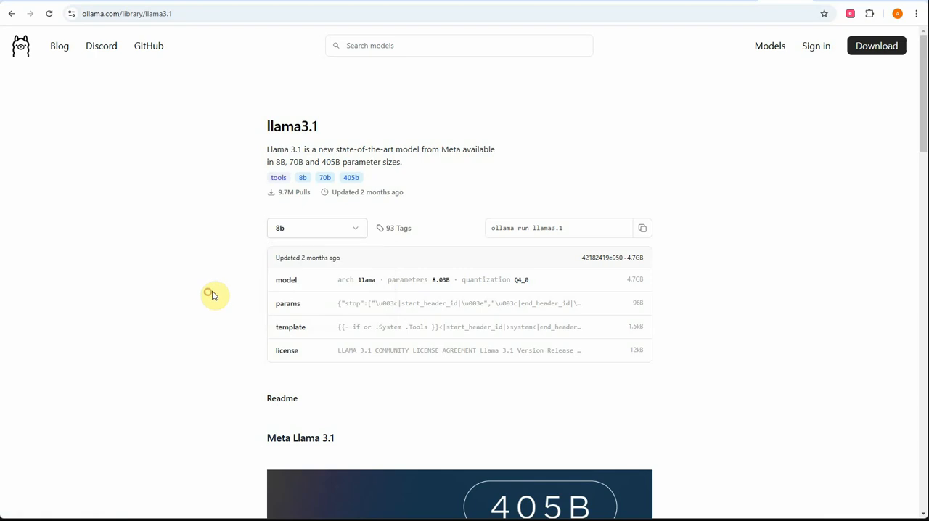
scroll(down, 3)
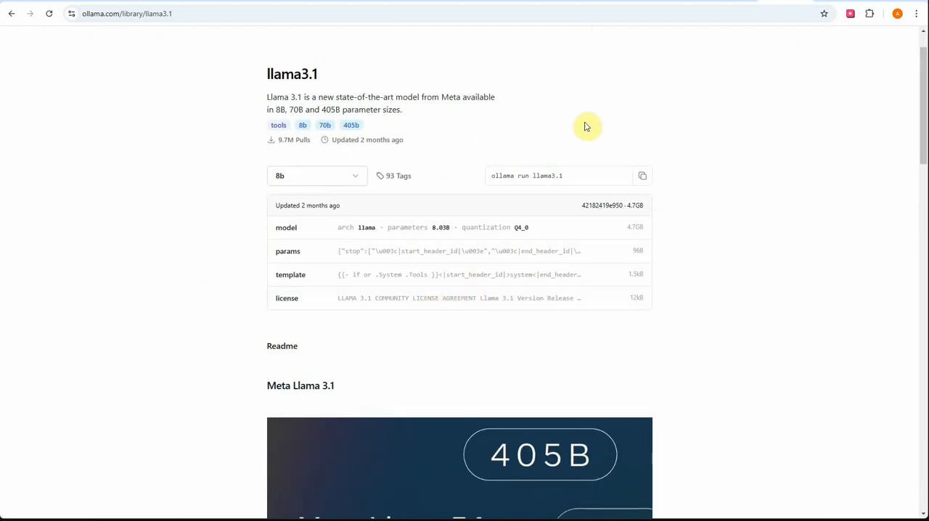
mouse_move(810, 450)
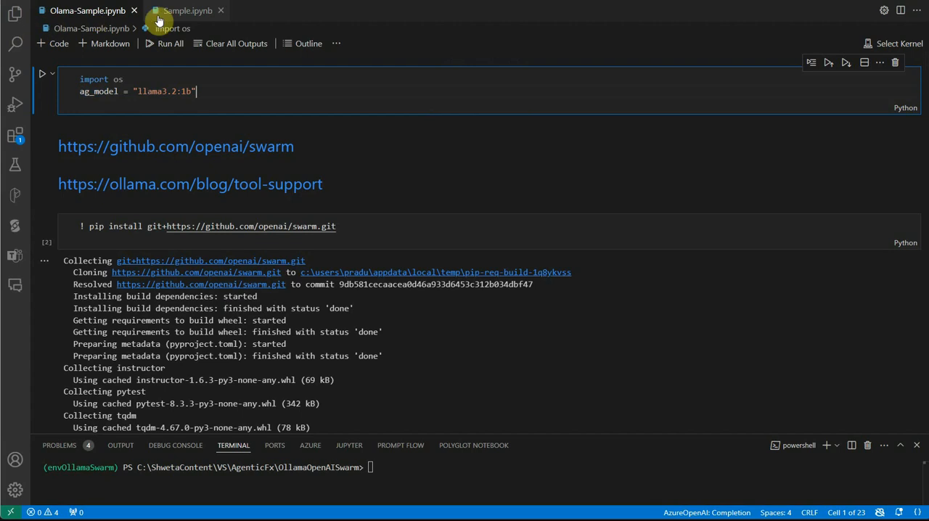
Step: Switch to the Sample notebook and scroll past the swarm install cell to the rephraser agent
click(187, 10)
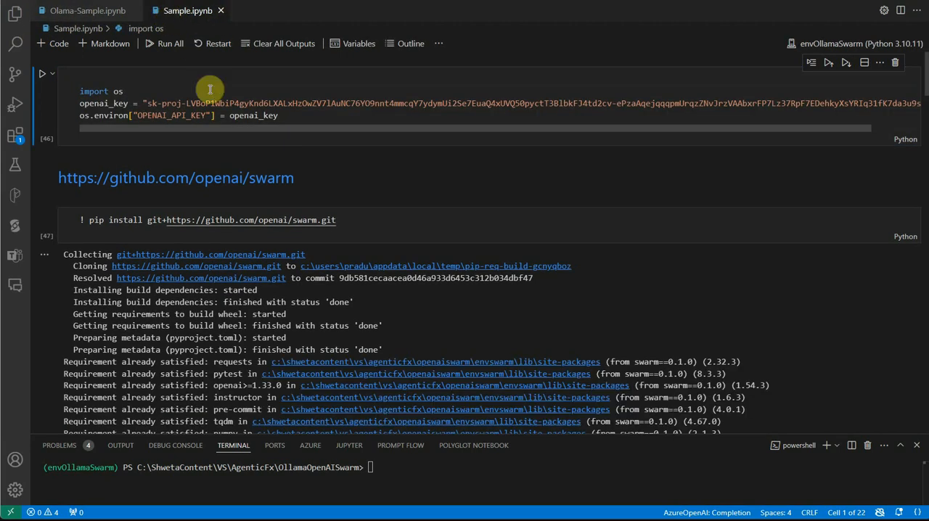
scroll(down, 3)
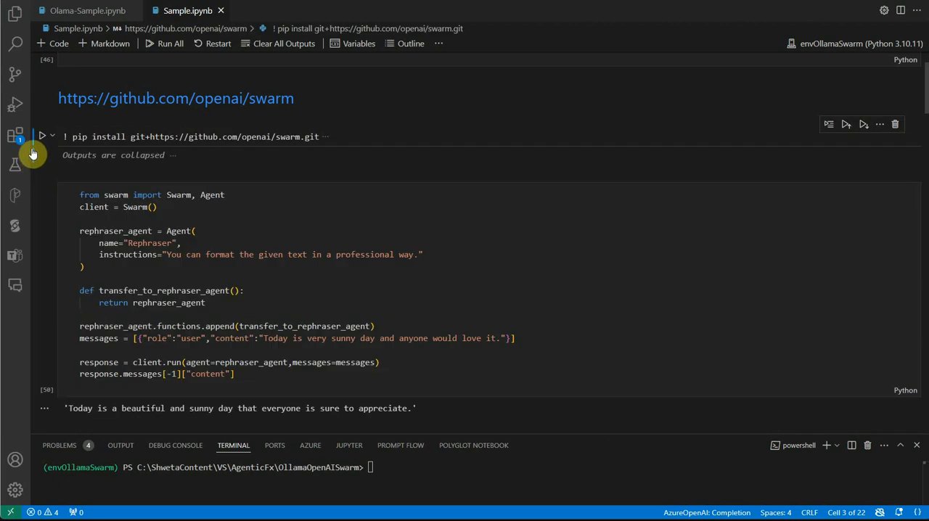
scroll(down, 3)
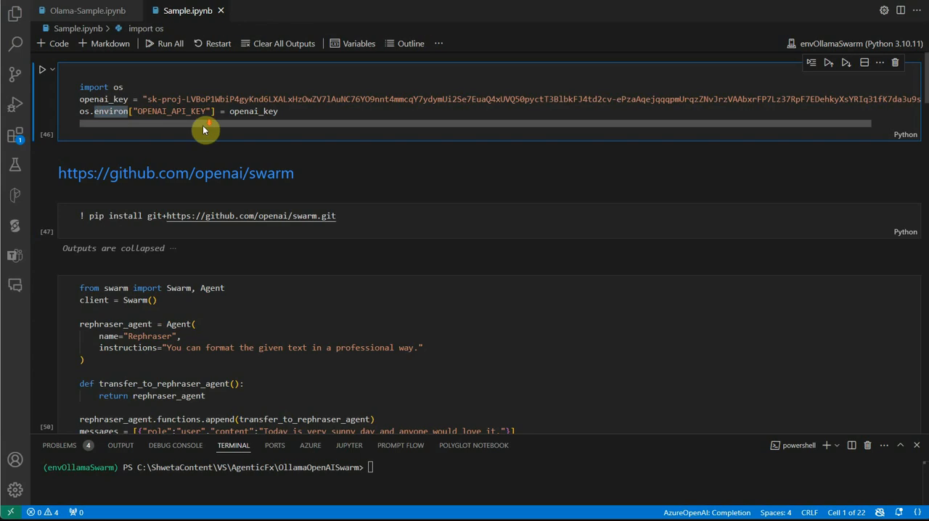
scroll(down, 3)
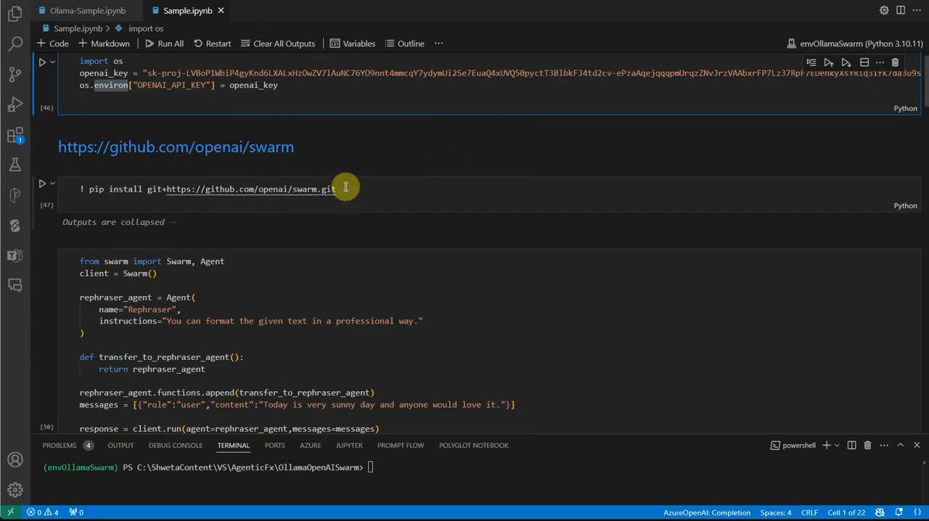
mouse_move(261, 189)
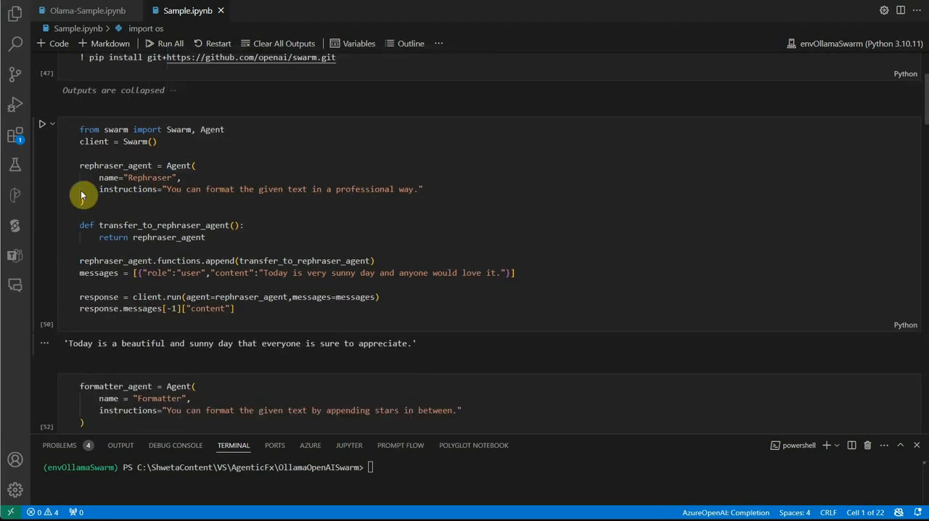
Step: Highlight the rephraser agent's instruction text and its professionally rephrased sunny-day reply
click(182, 165)
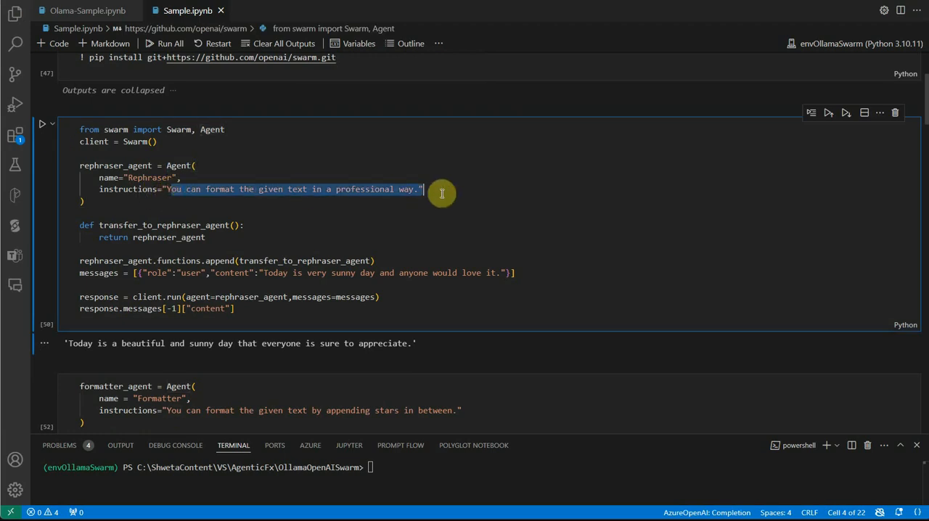
click(247, 225)
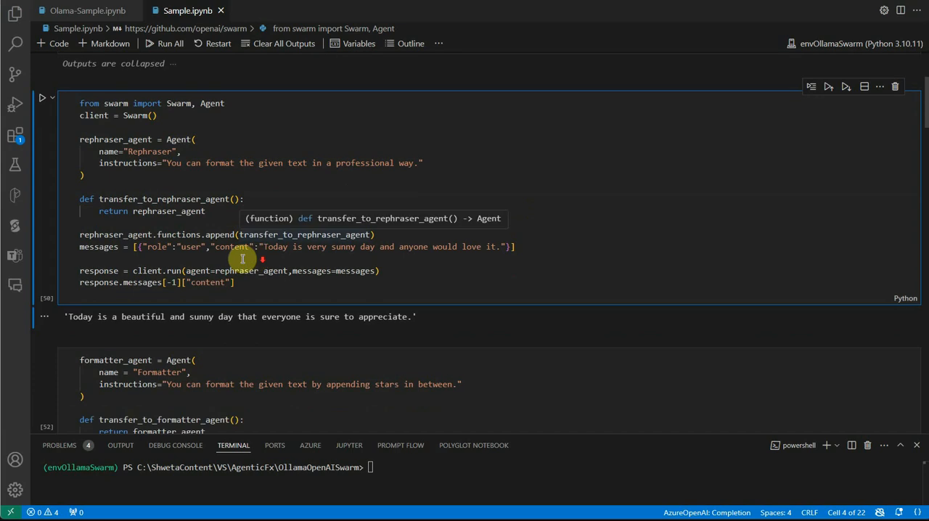
drag(264, 247, 502, 247)
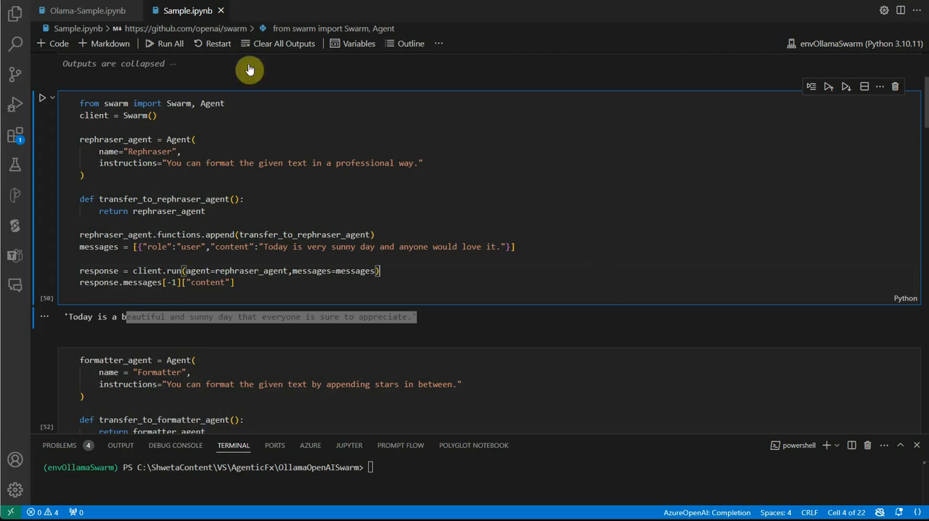
scroll(down, 3)
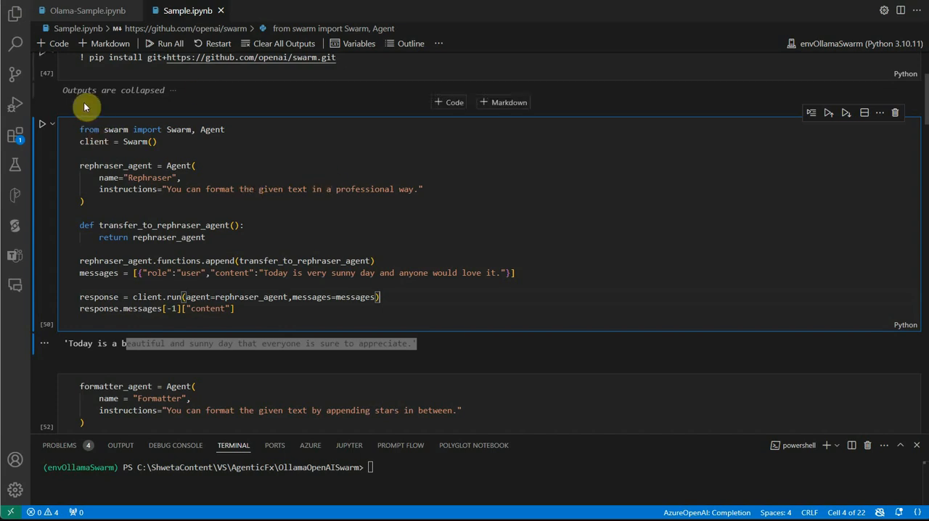
Step: Switch to the Olama-Sample notebook and locate the Ollama OpenAI client with its api key value
click(82, 10)
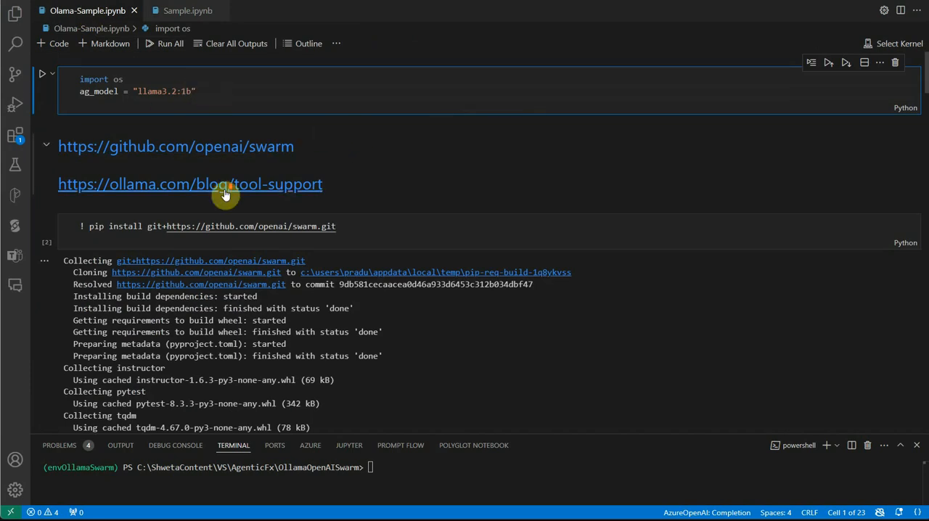
scroll(down, 3)
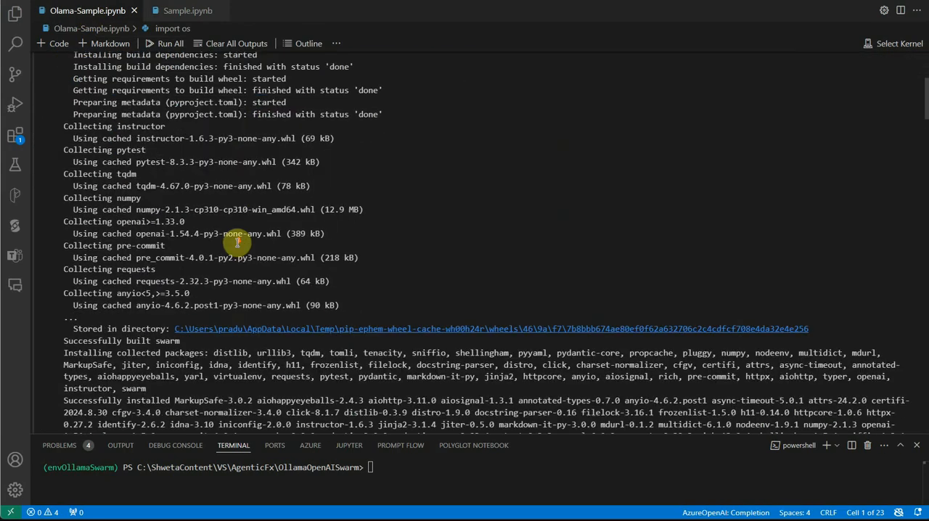
scroll(down, 3)
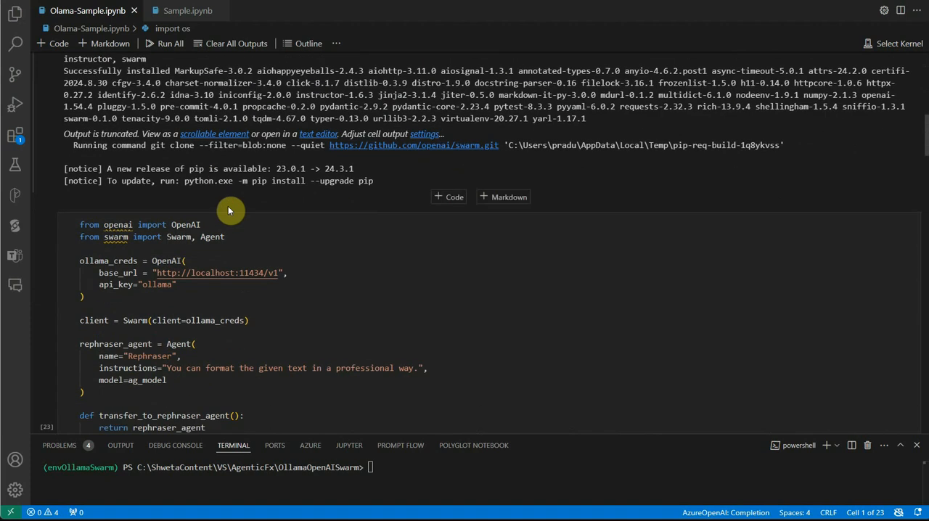
scroll(down, 3)
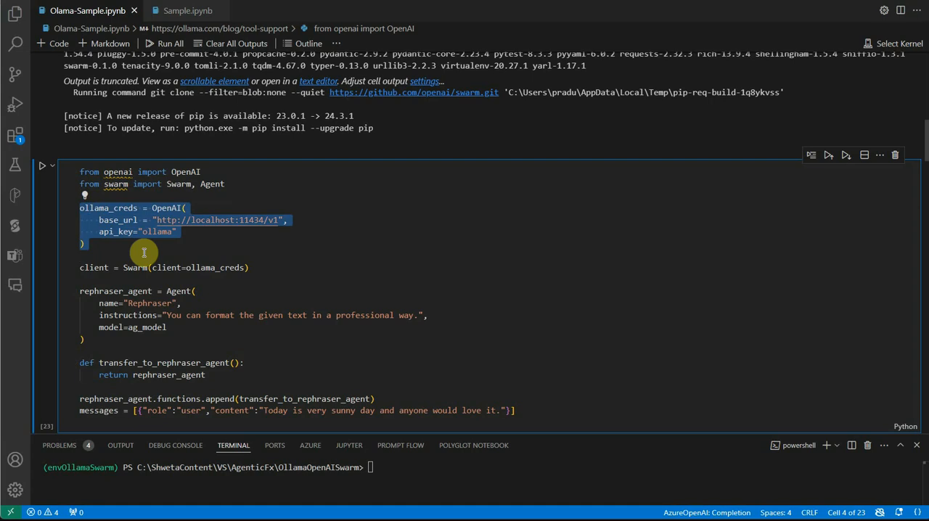
mouse_move(153, 255)
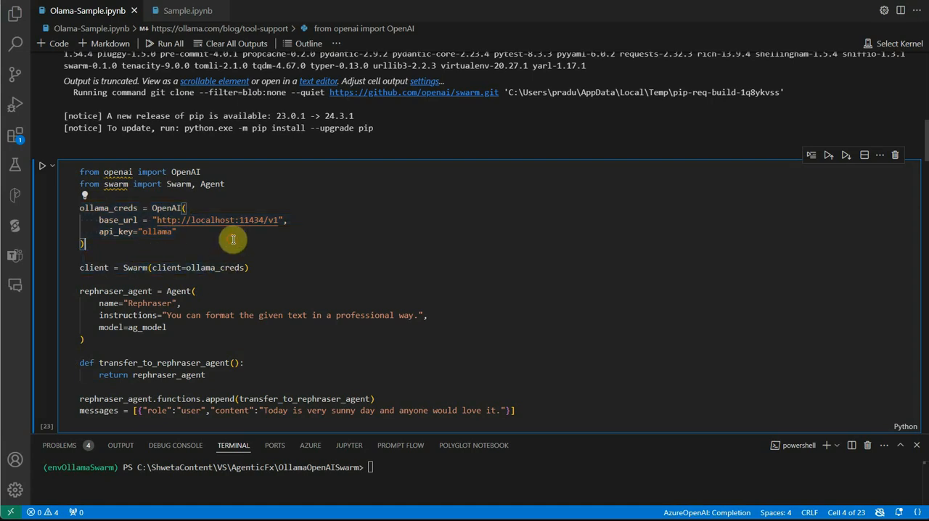
drag(154, 221, 283, 220)
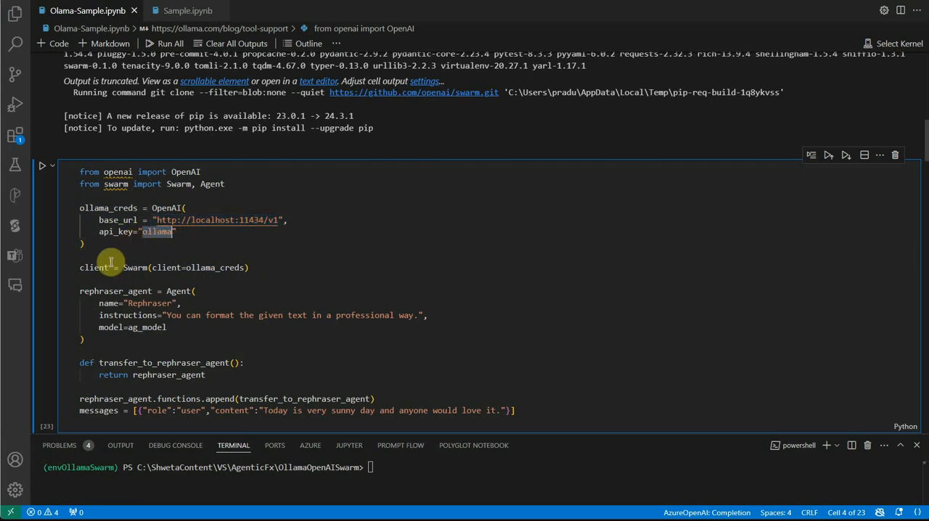
mouse_move(135, 267)
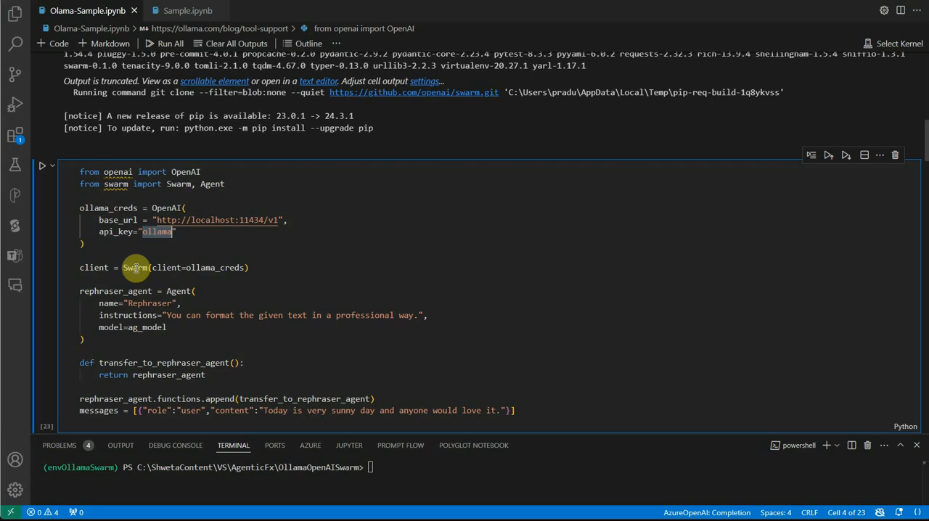
mouse_move(134, 267)
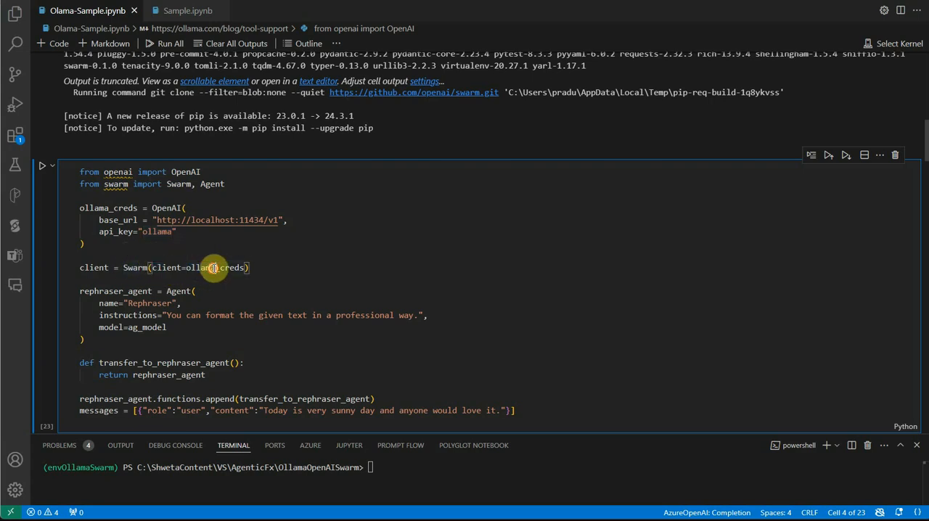
Step: Rename ollama_creds to client and pass it as Swarm(client=client)
text(client)
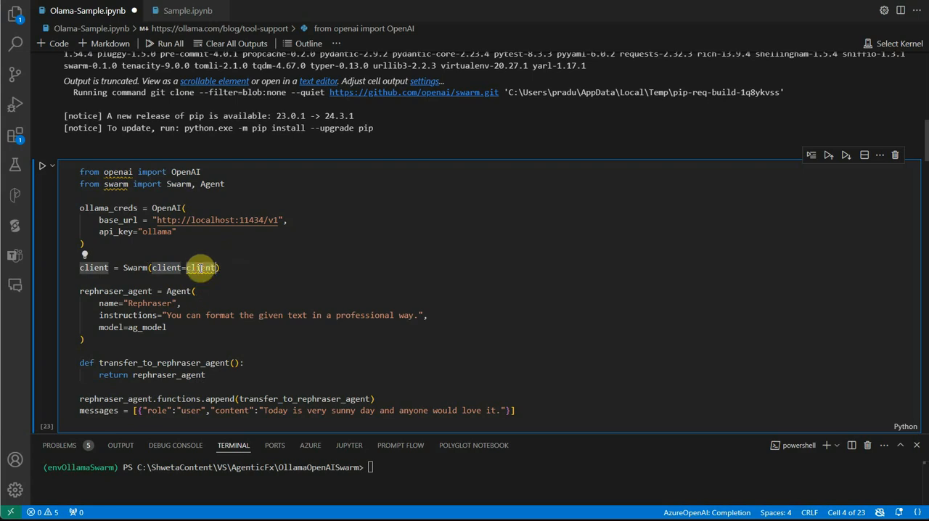
double_click(107, 208)
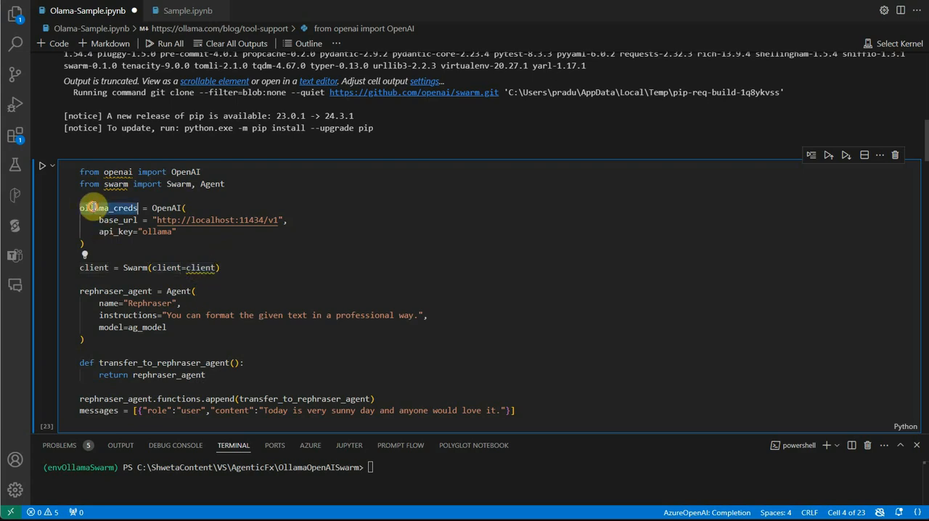
text(client)
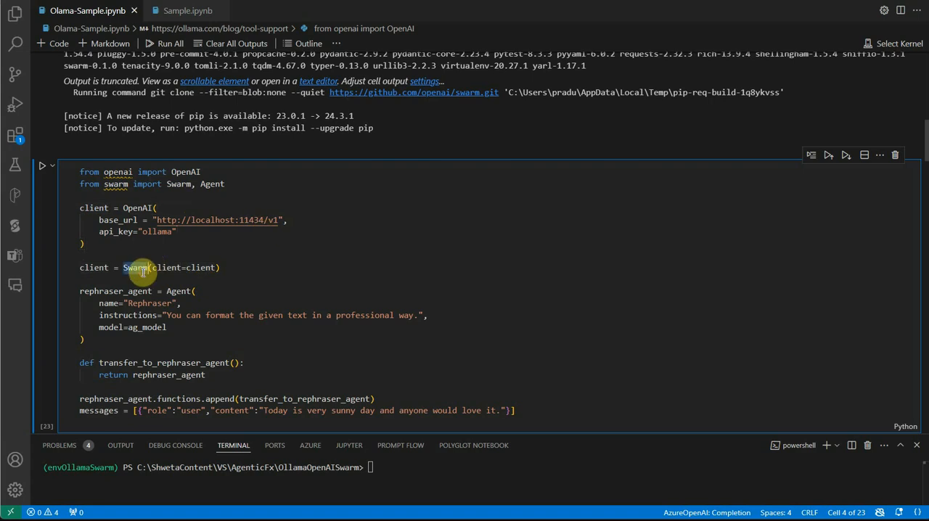
mouse_move(162, 267)
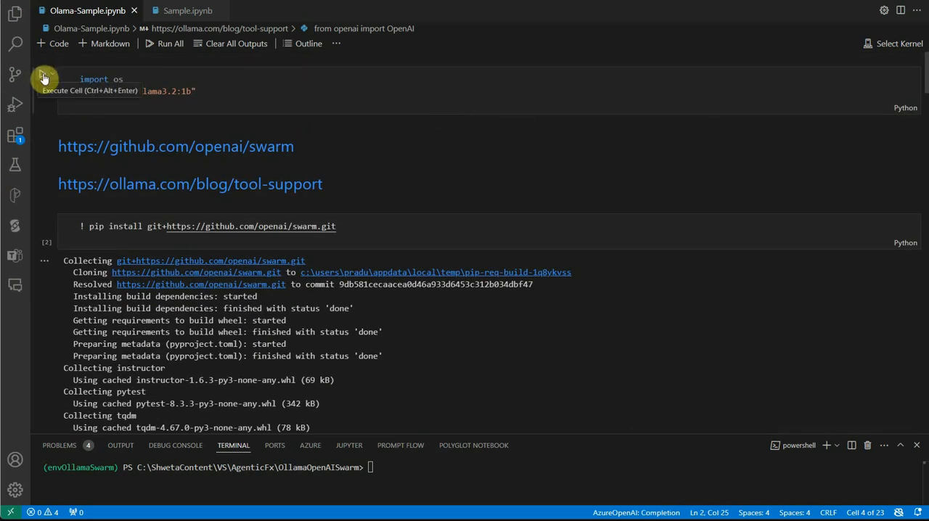
Step: Run the cell setting ag_model to llama3.2:1b and scroll through its install output
click(44, 80)
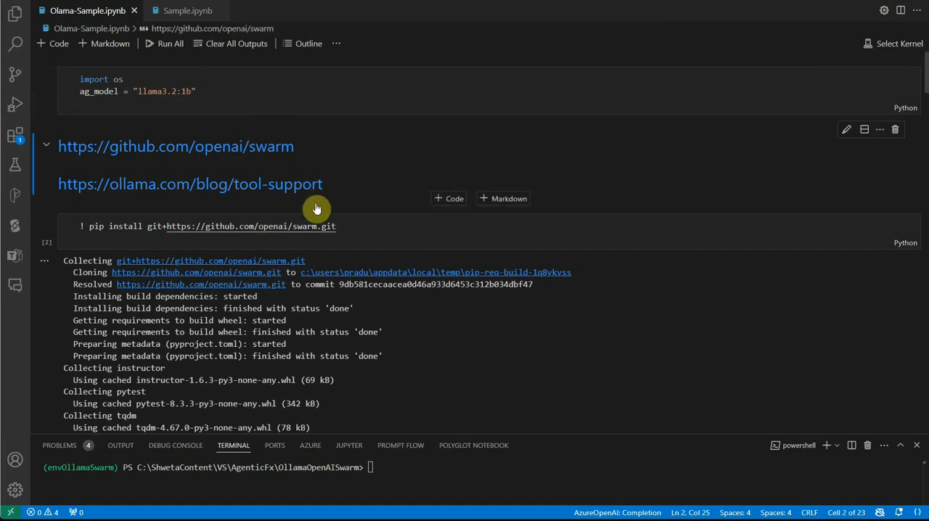
mouse_move(324, 206)
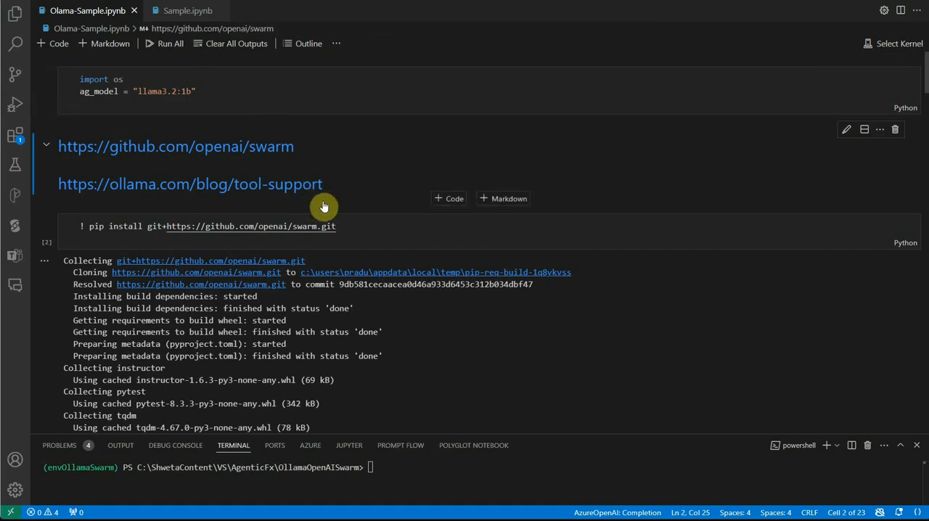
mouse_move(299, 299)
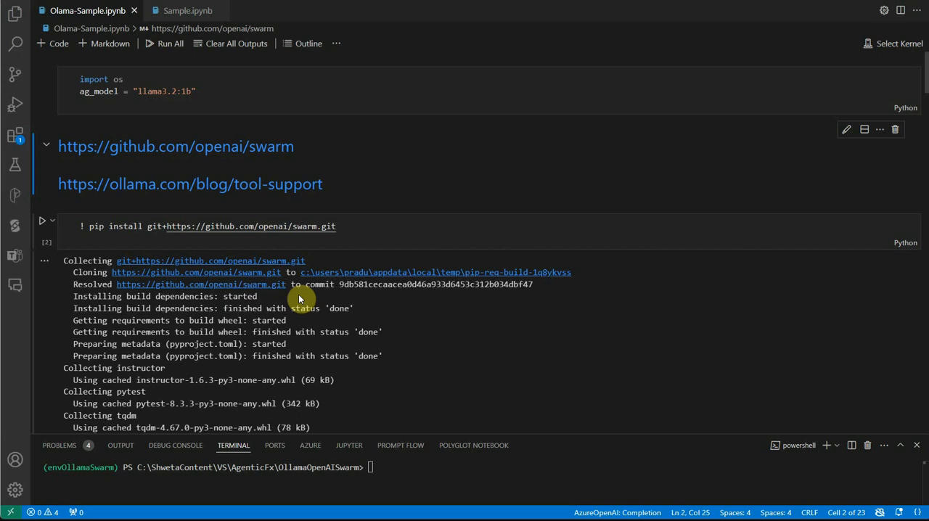
scroll(down, 3)
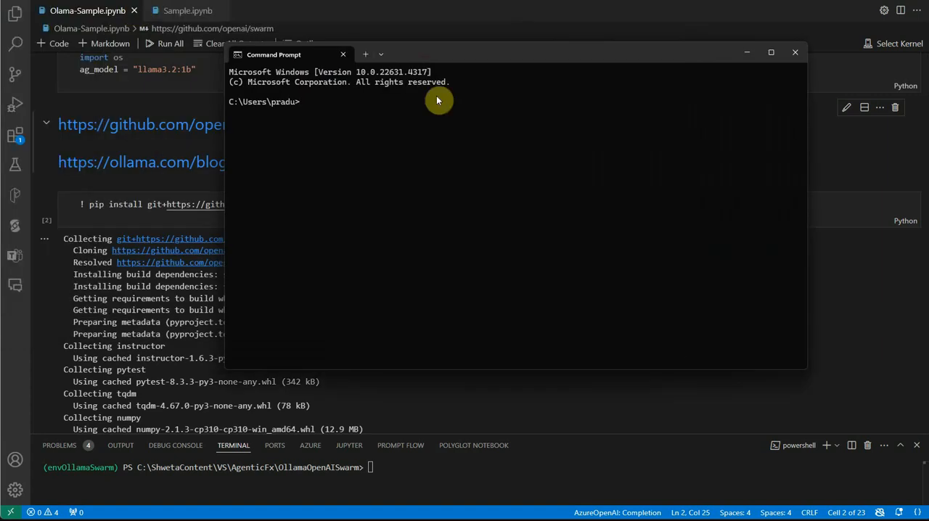
Step: cd into C:\ShwetaContent\VS\AgenticFx\OllamaOpenAISwarm and list its contents with dir
right_click(87, 11)
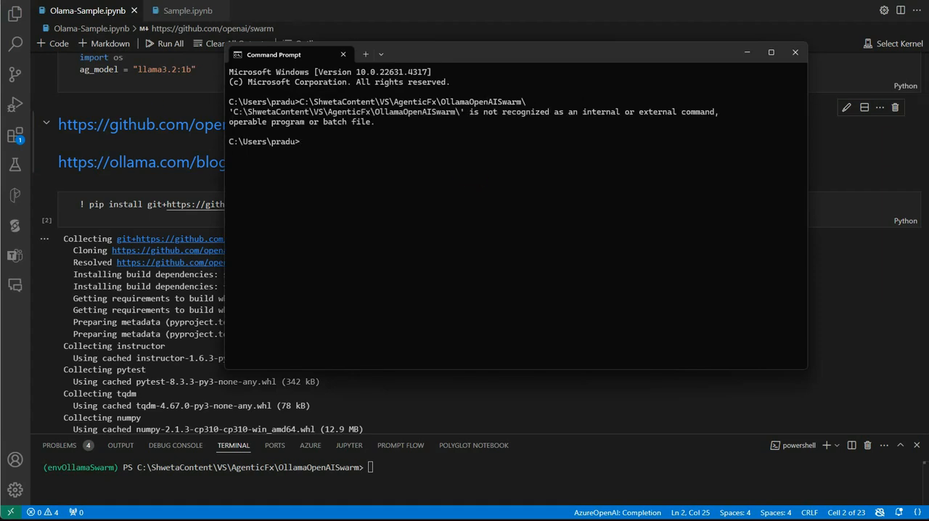
text(cd)
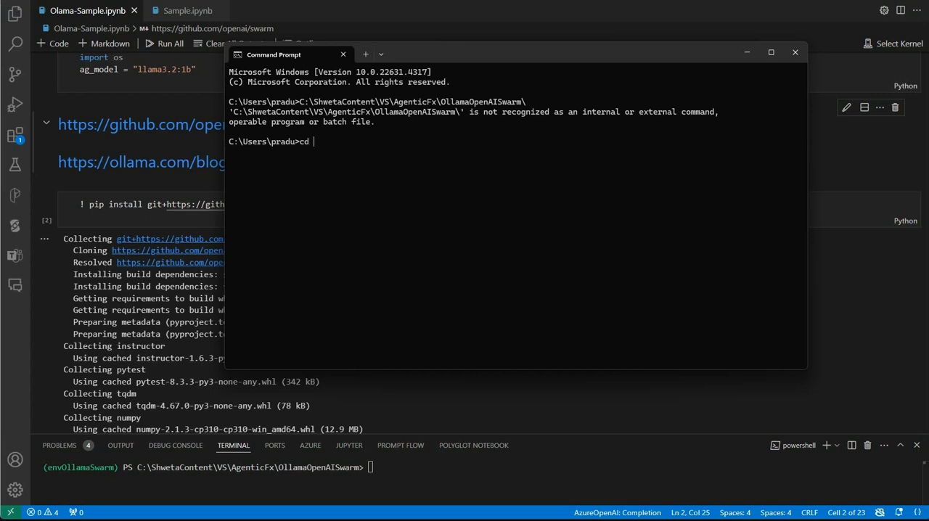
text(C:\ShwetaContent\VS\AgenticFx\OllamaOpenAISwarm)
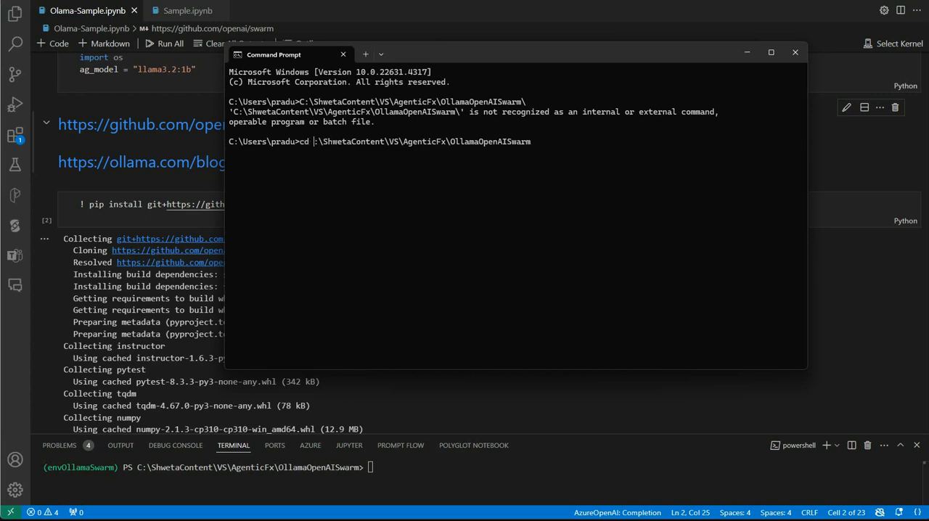
key(enter)
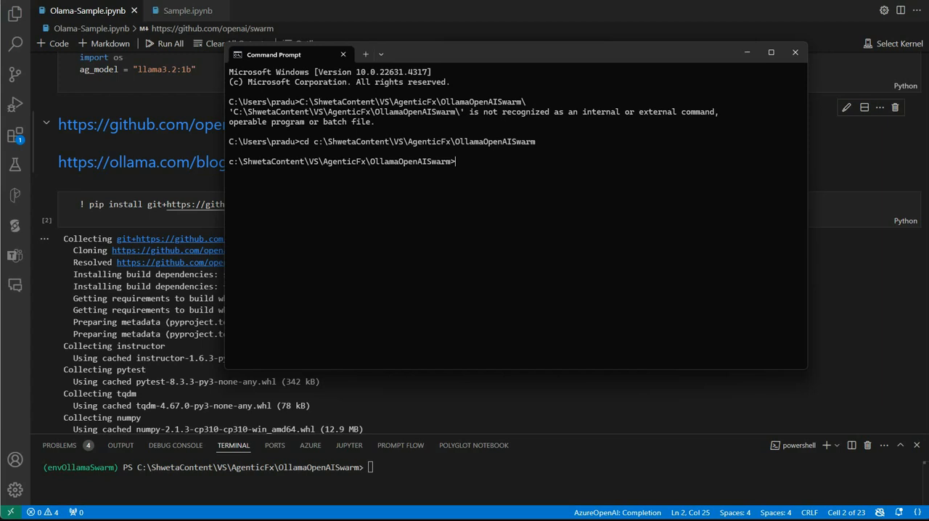
text(fir)
text(dir)
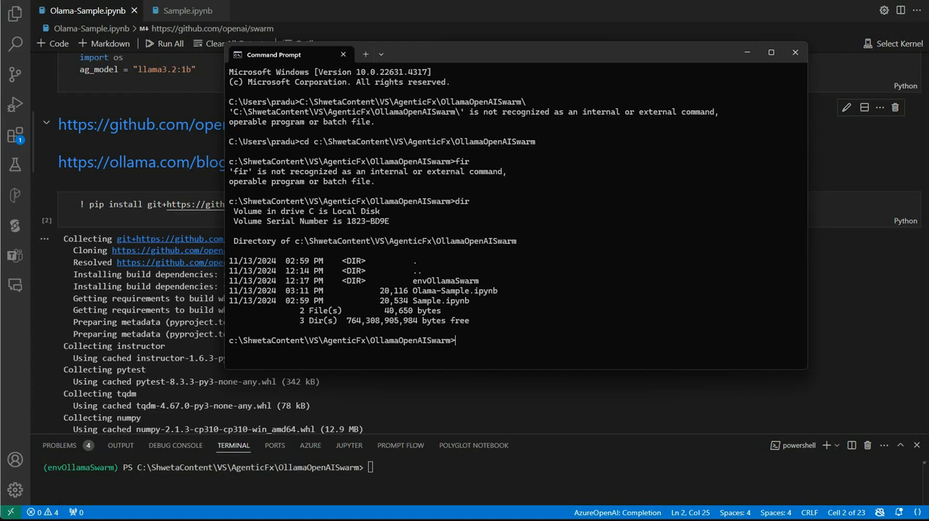
mouse_move(174, 153)
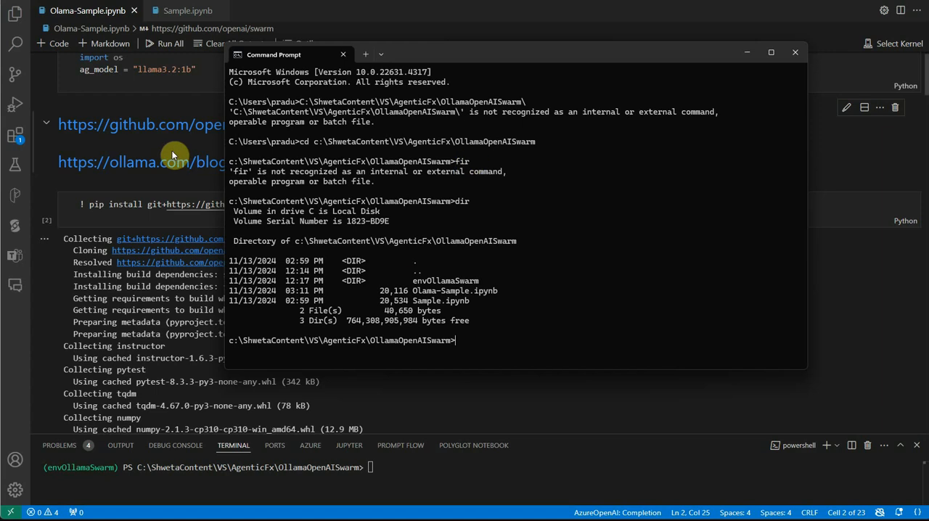
mouse_move(544, 322)
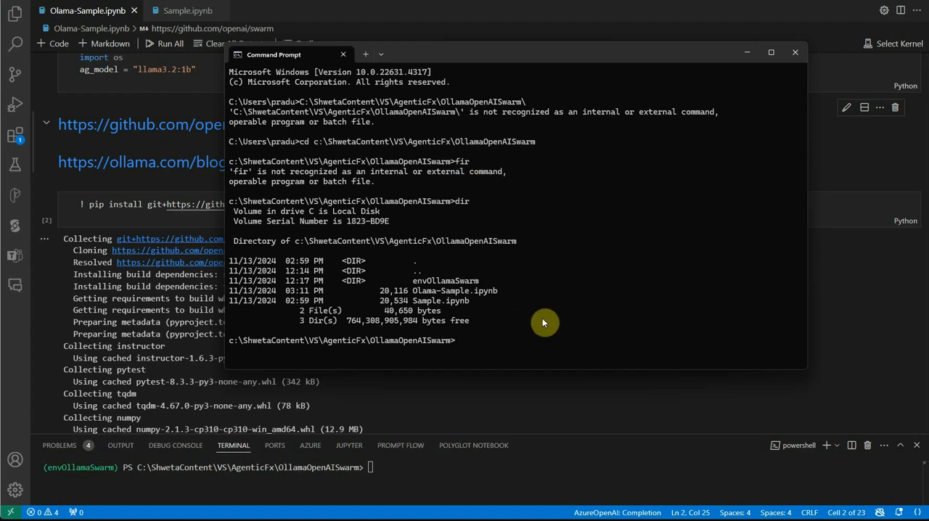
mouse_move(508, 342)
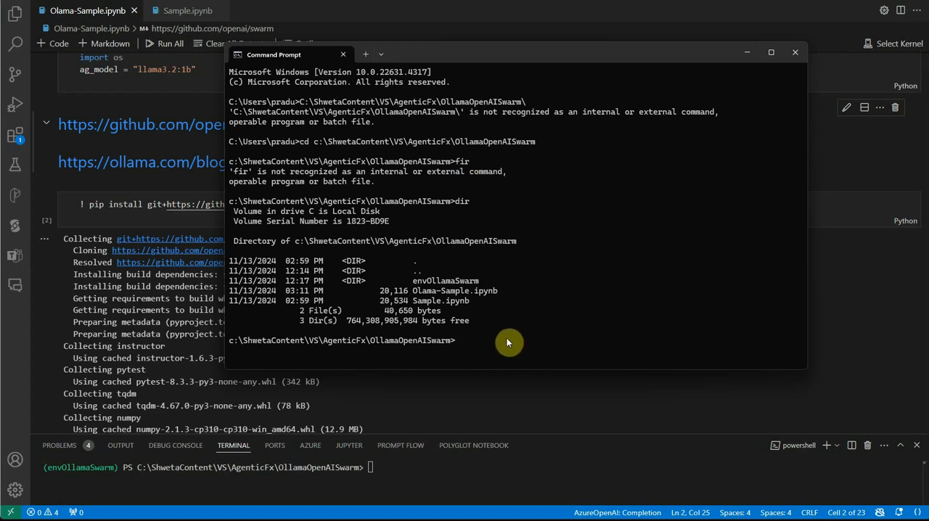
mouse_move(497, 338)
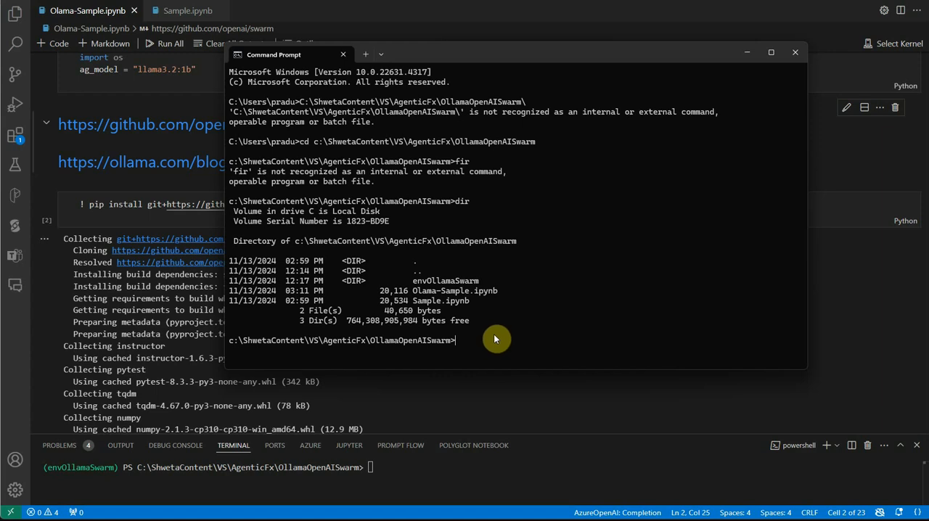
Step: Activate the envOllamaSwarm virtual environment via envOllamaSwarm\Scripts\activate
text(en)
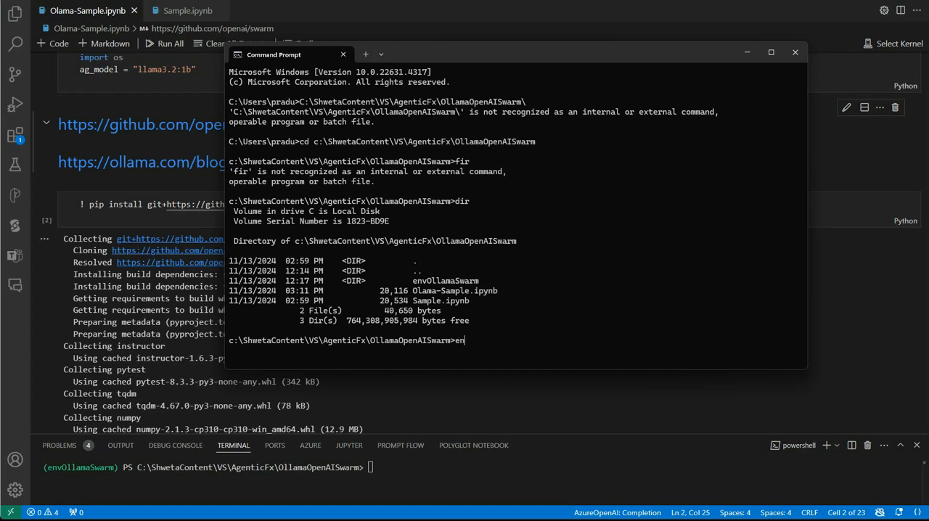
text(vOllamaSwarm\a)
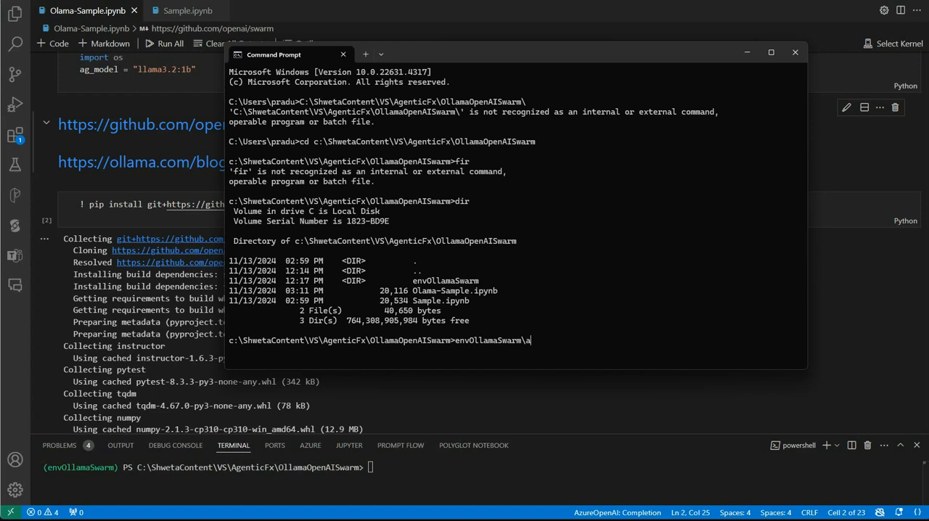
text(sci)
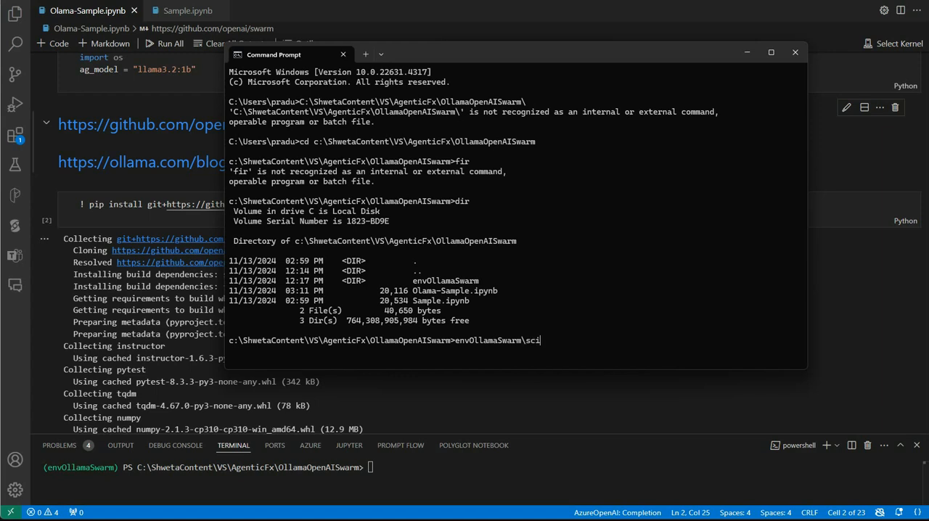
text(ripts\activate)
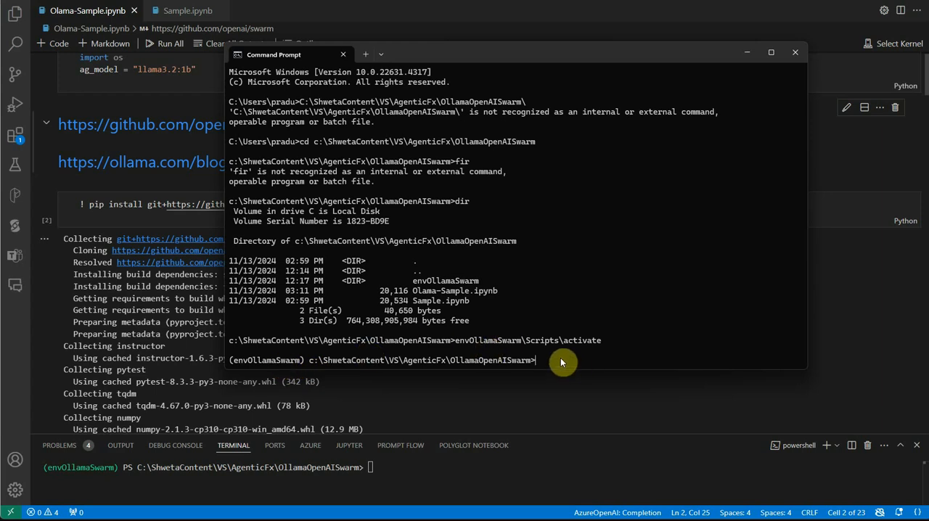
mouse_move(559, 362)
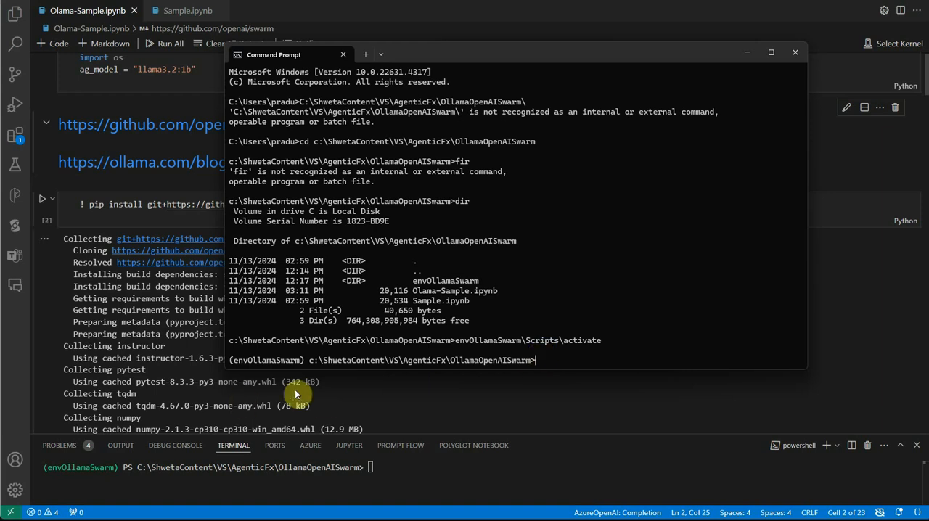
mouse_move(554, 365)
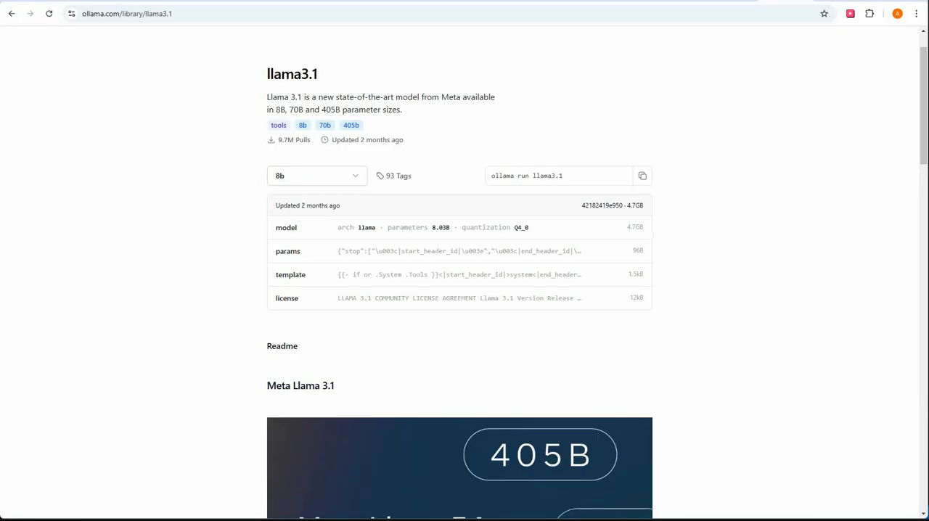
Step: Review the llama3.1 model page, then bring the Command Prompt window back to the front
double_click(546, 175)
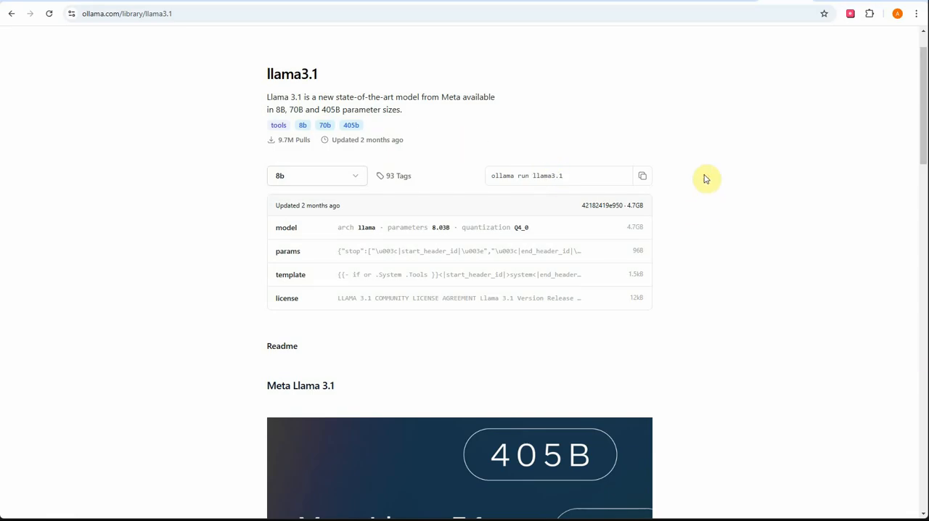
mouse_move(801, 238)
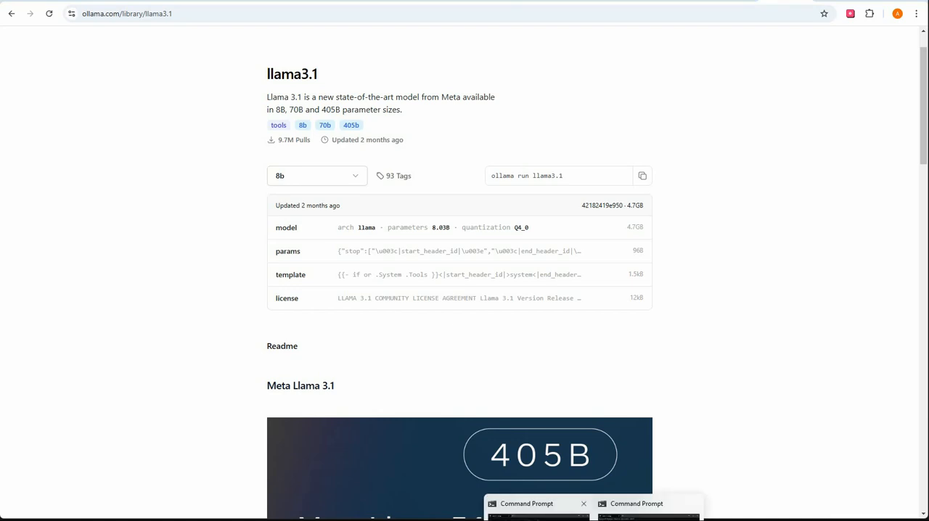
click(537, 508)
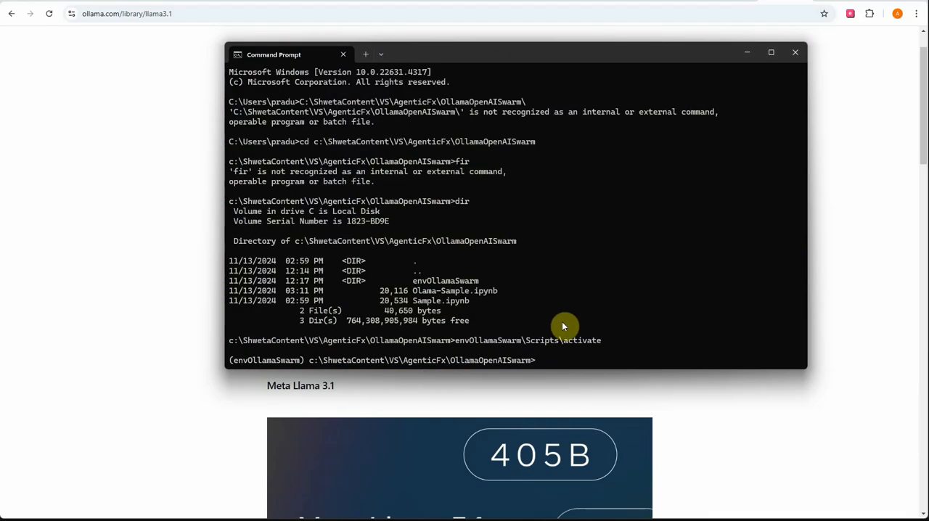
mouse_move(571, 345)
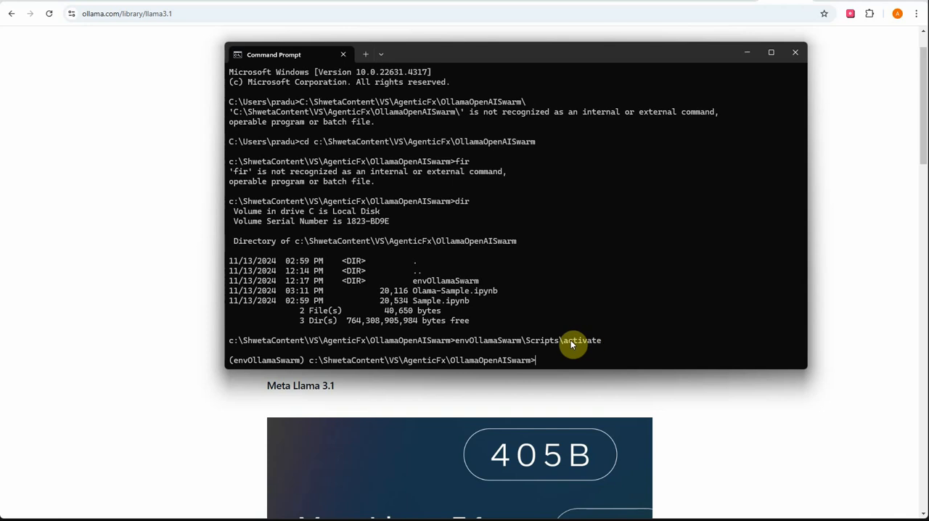
Step: Pull the llama3.2:1b model with 'ollama pull llama3.2:1b' and wait for success
text(oll)
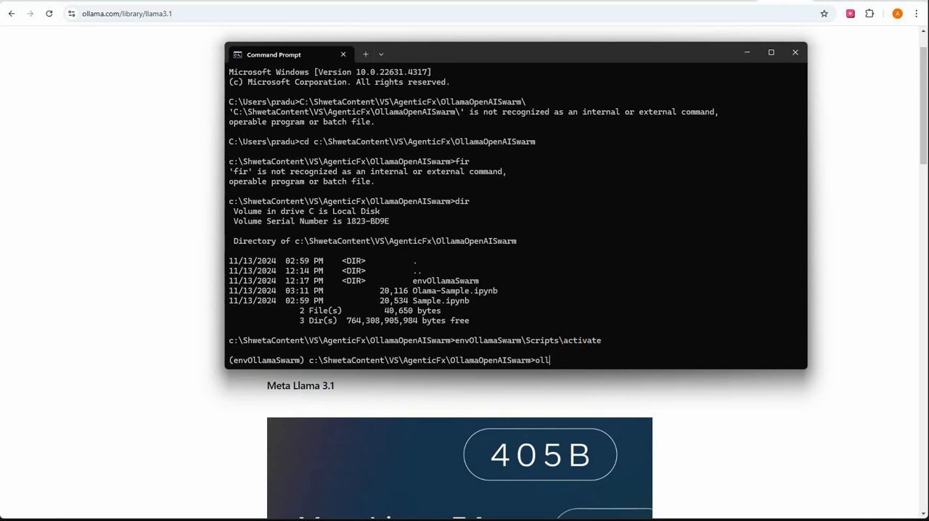
text(ama pull)
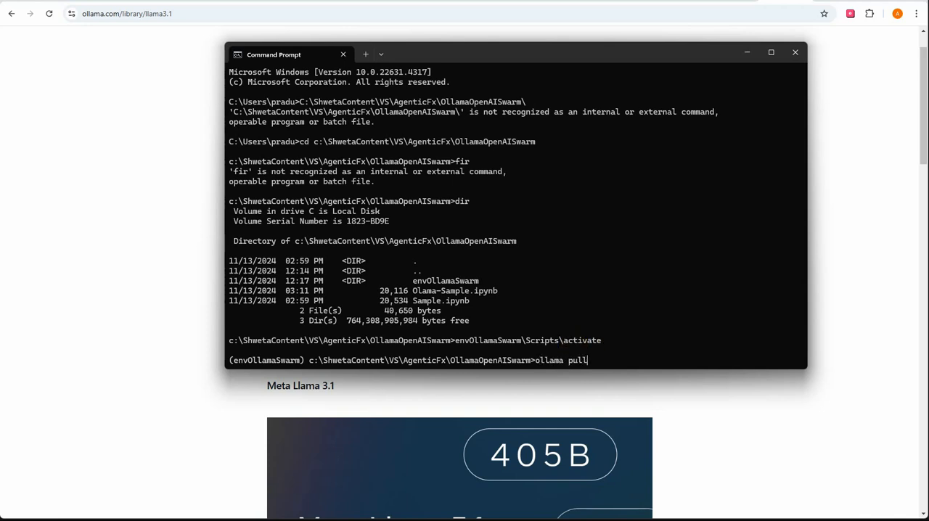
text(llama3.2:1b)
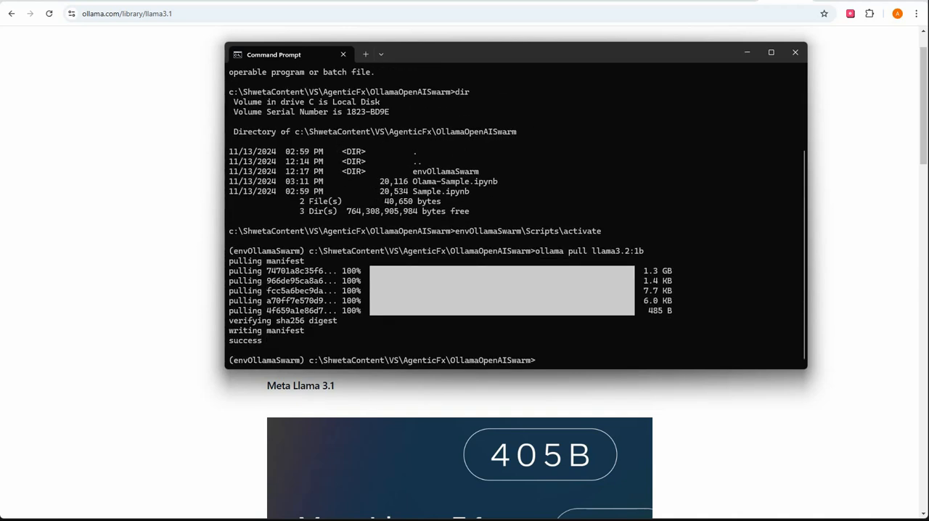
mouse_move(403, 363)
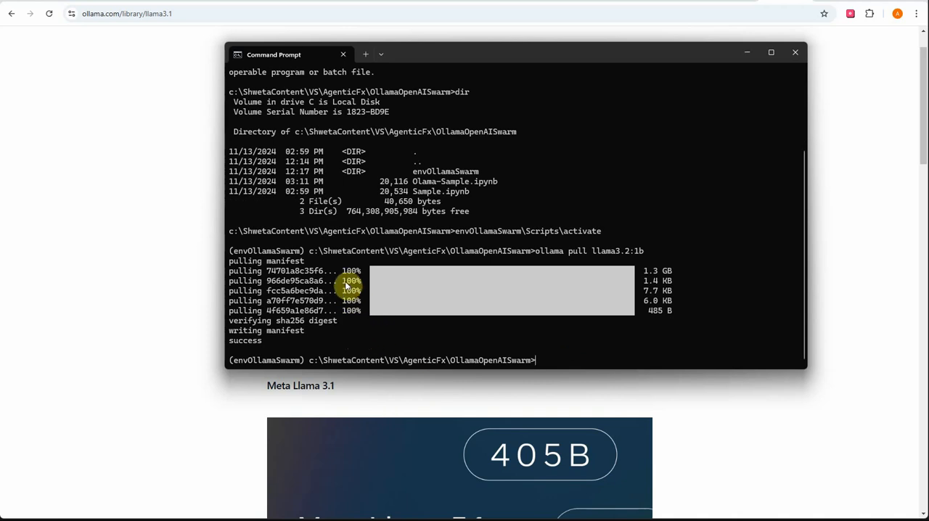
mouse_move(517, 356)
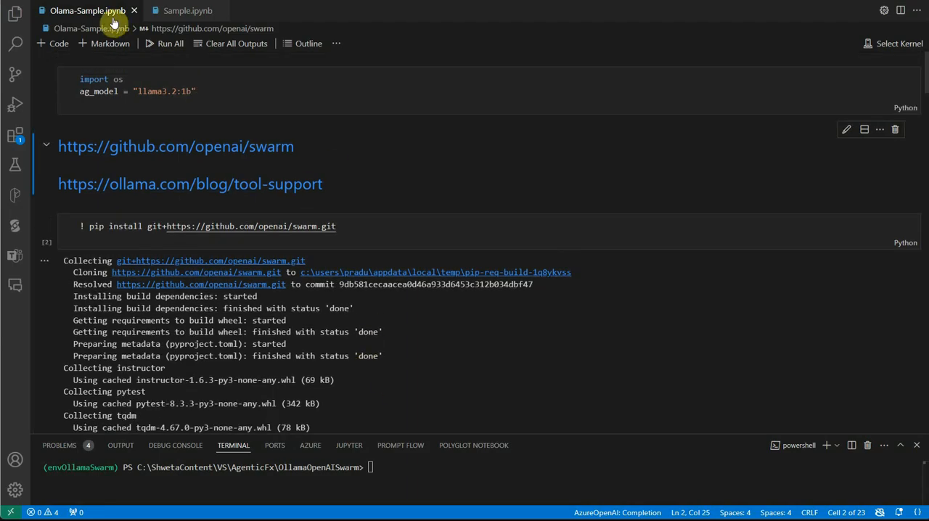
Step: Run all cells on the envOllamaSwarm (Python 3.10.11) kernel and focus the Swarm client cell
double_click(102, 90)
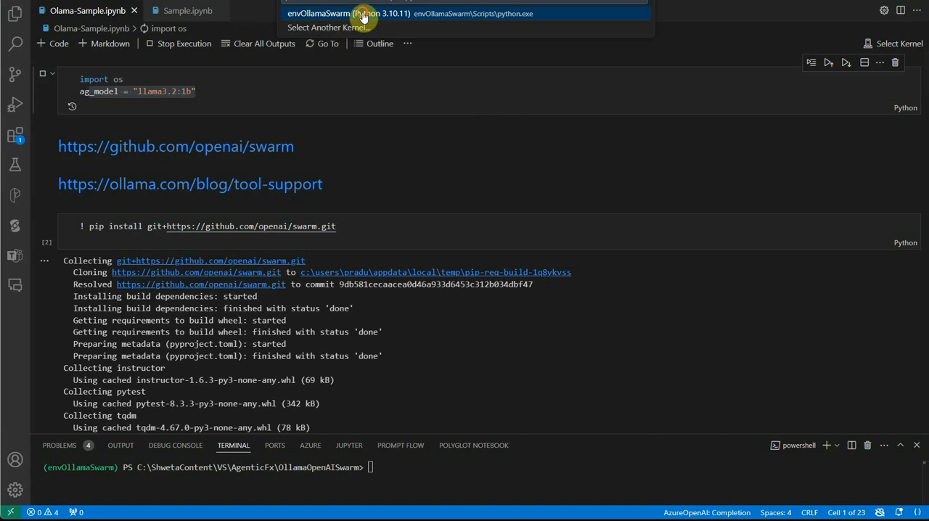
click(348, 13)
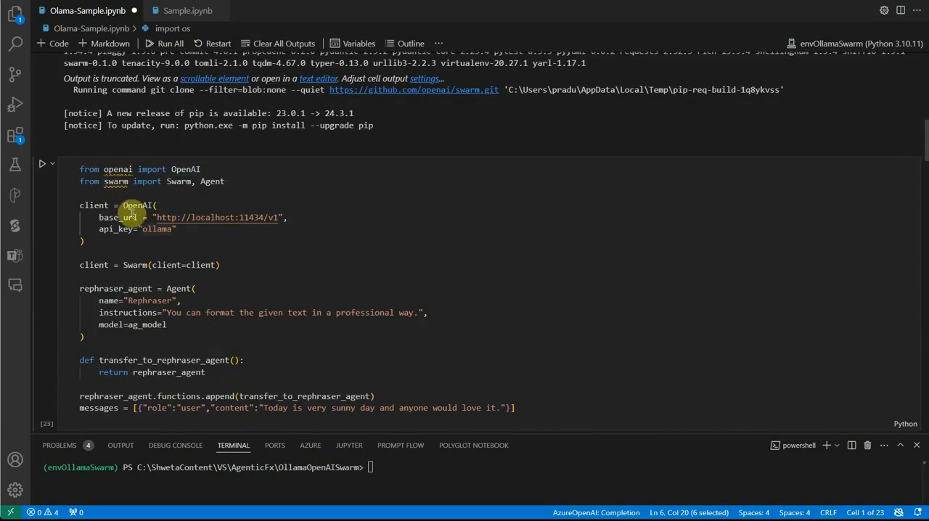
click(156, 229)
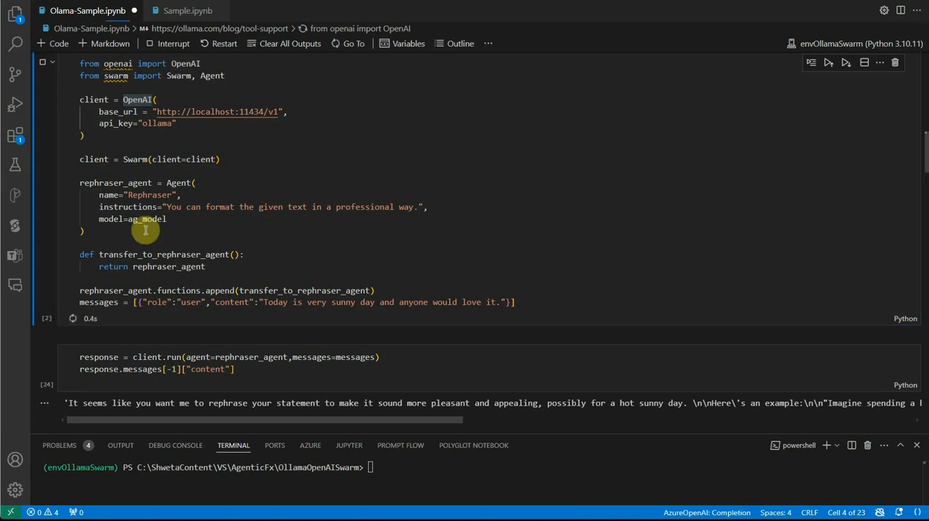
Step: Rerun the rephraser agent cell to get a new sunny-day reply and review the formatter cell below
scroll(down, 3)
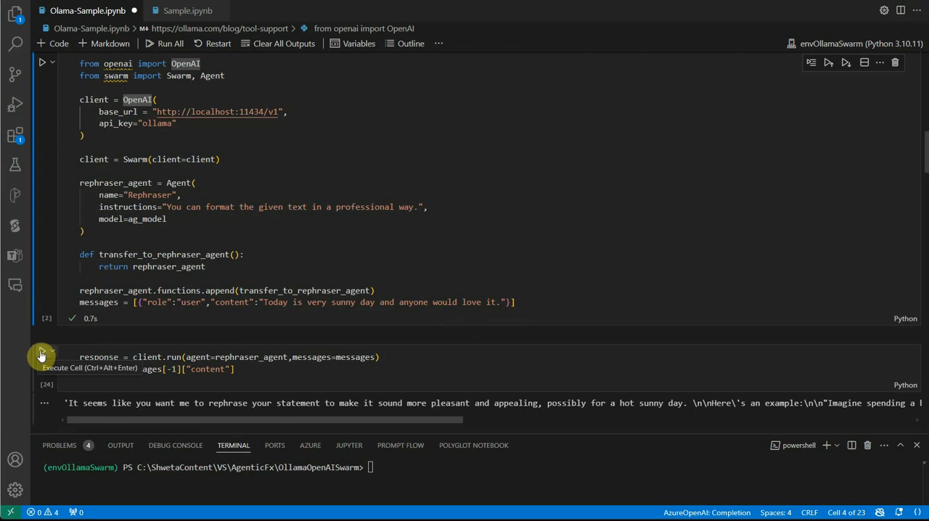
click(42, 357)
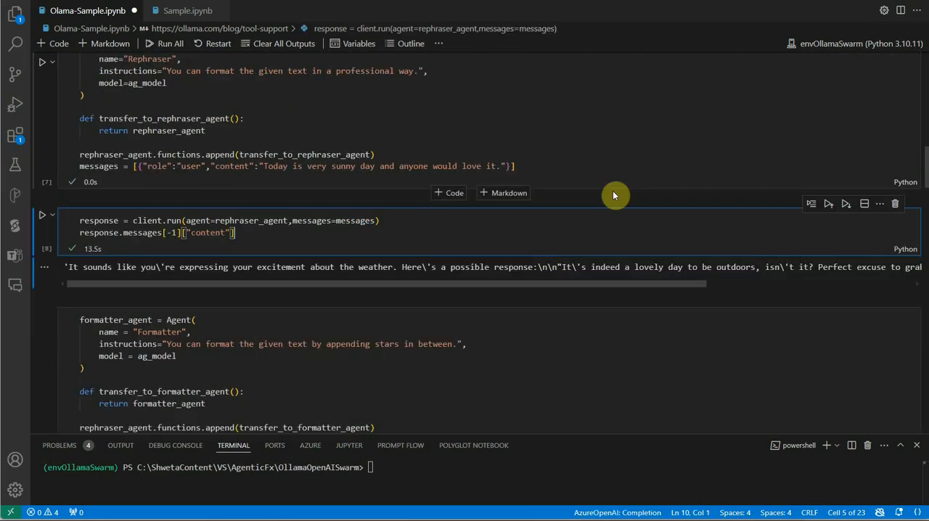
mouse_move(105, 273)
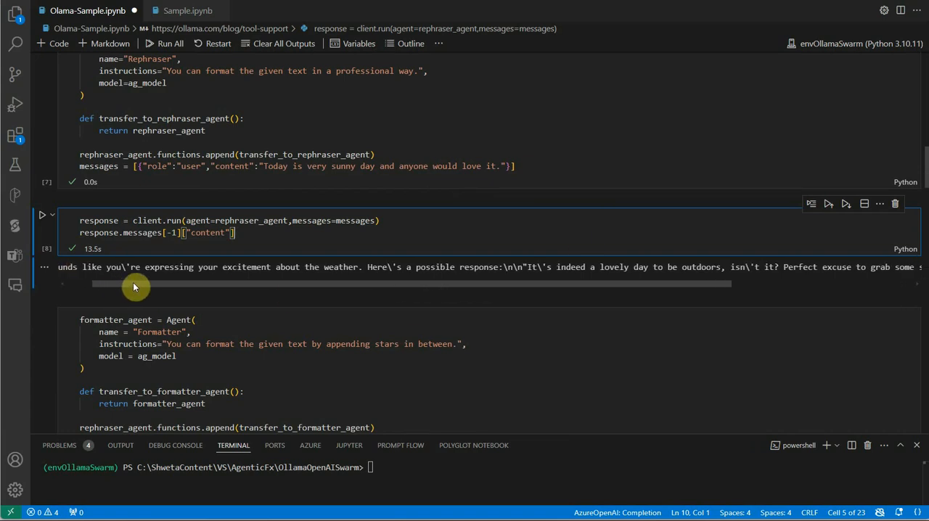
drag(133, 285, 206, 292)
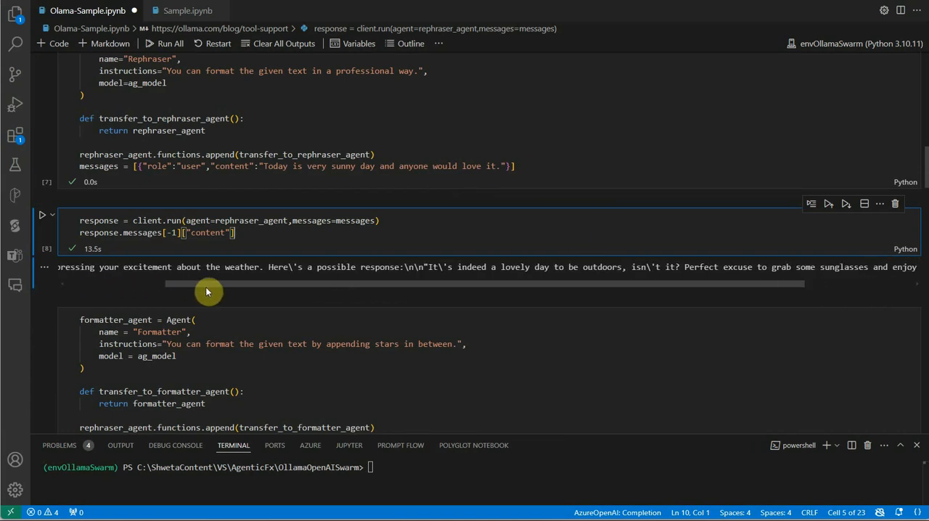
drag(209, 285, 422, 285)
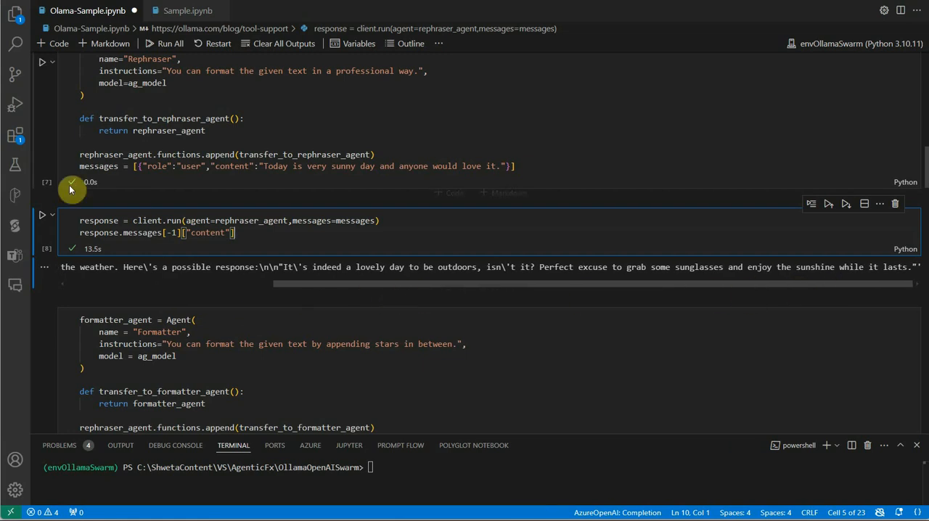
mouse_move(354, 172)
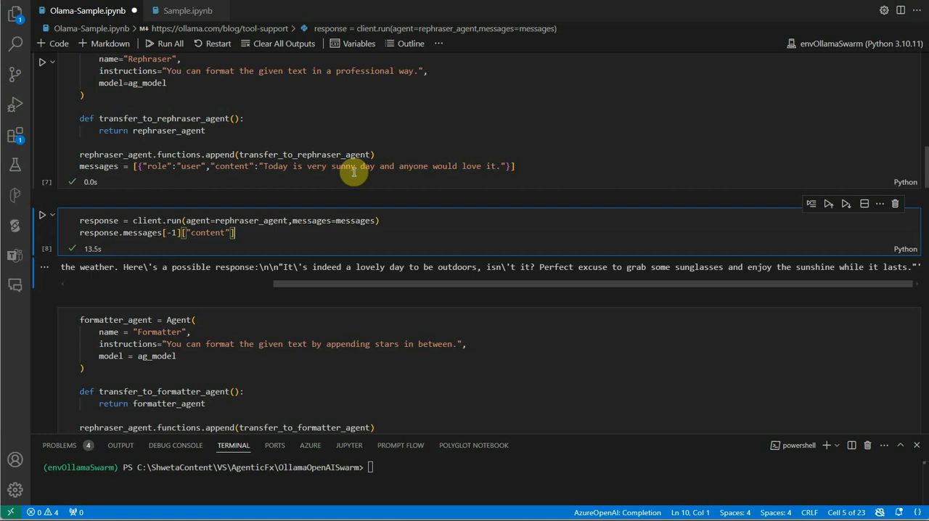
mouse_move(621, 304)
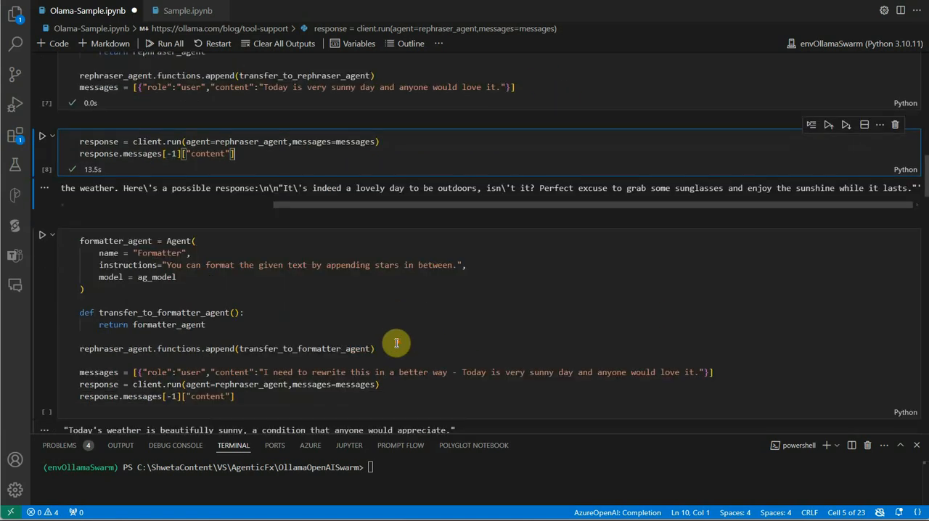
scroll(down, 3)
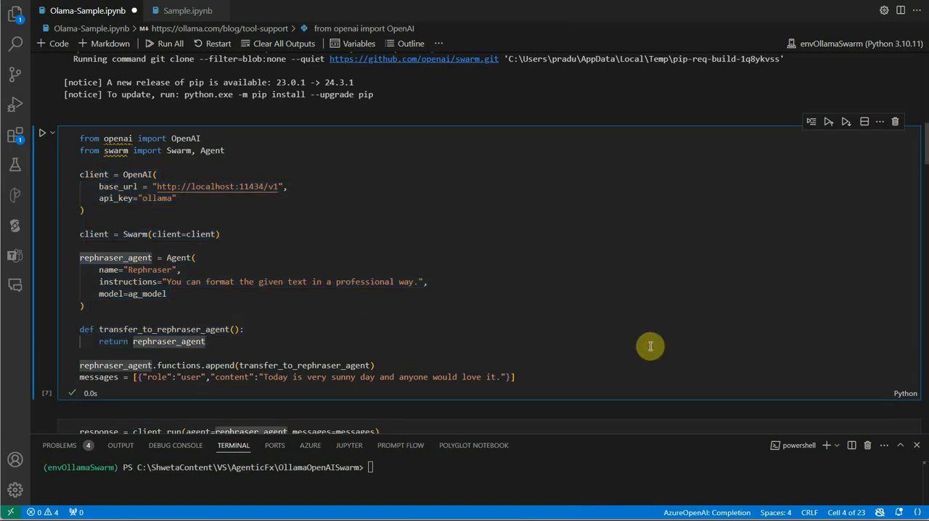
mouse_move(642, 344)
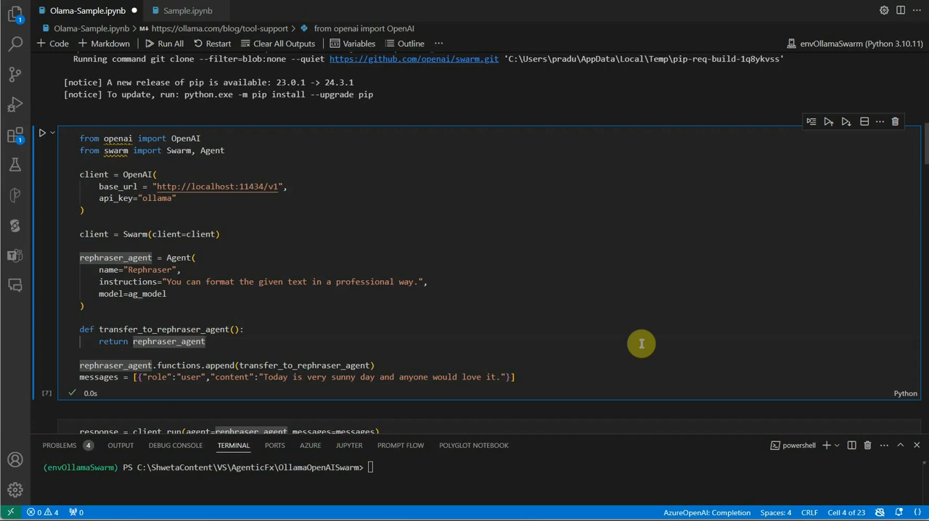
mouse_move(118, 198)
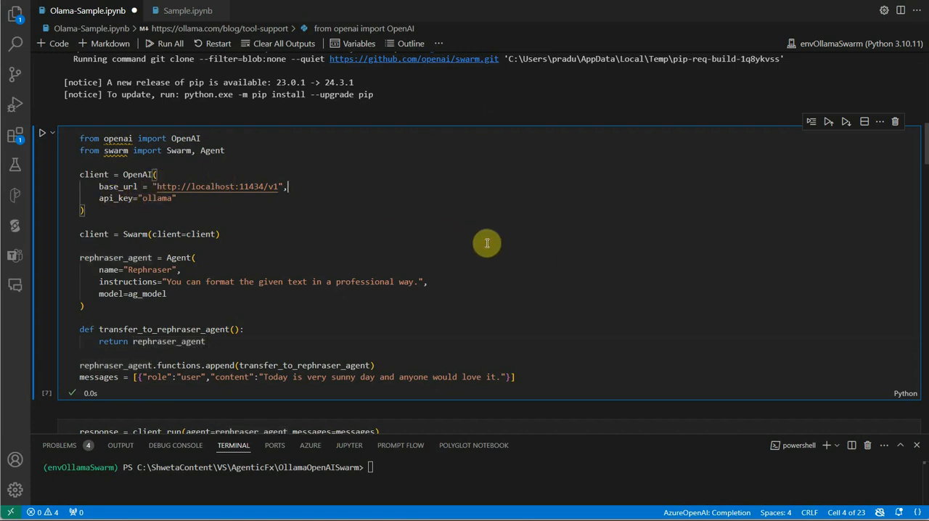
mouse_move(557, 276)
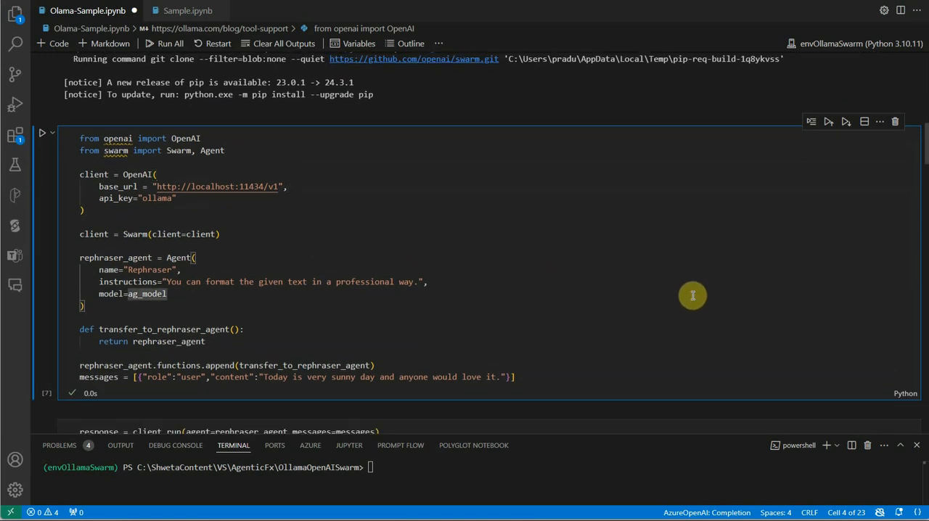
mouse_move(497, 313)
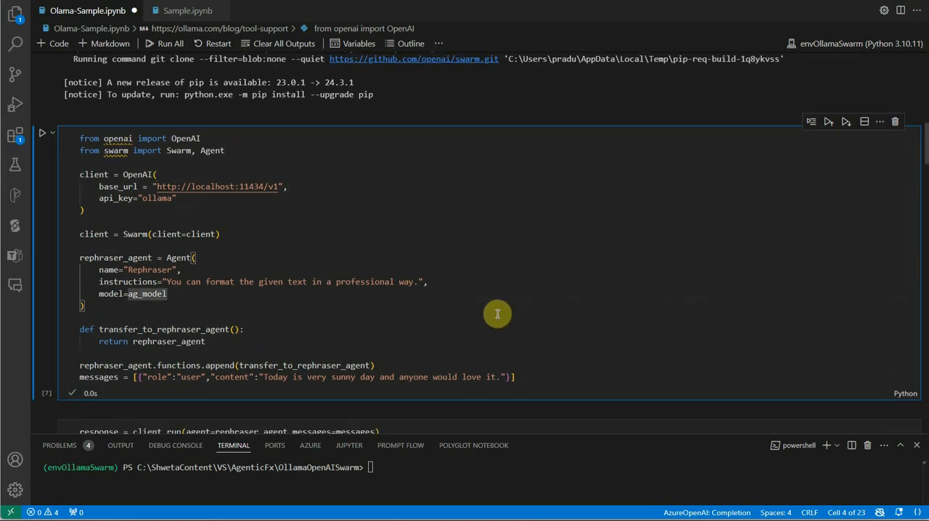
mouse_move(484, 315)
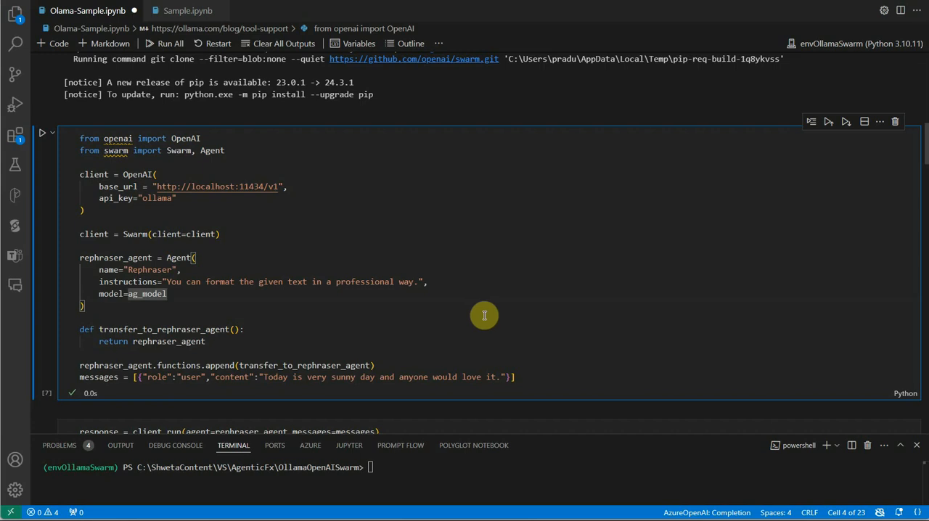